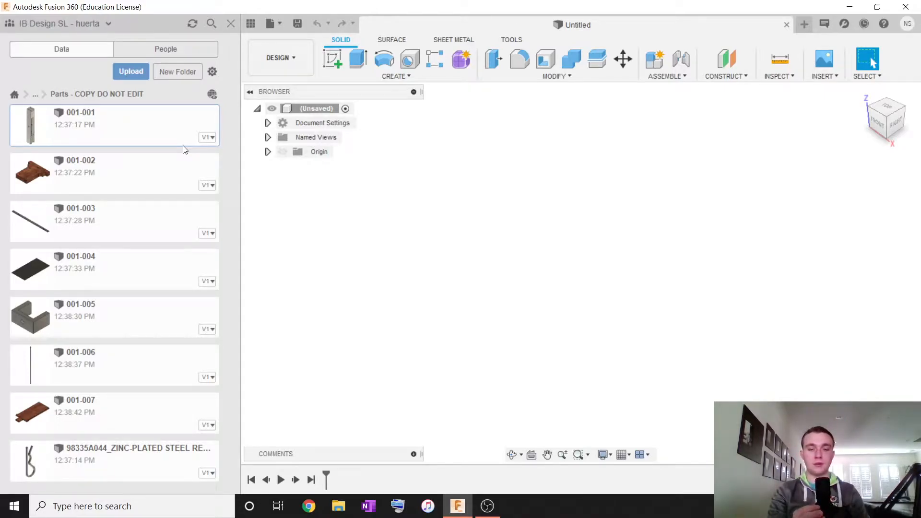
- Browse the Data Panel to Assembly Tutorial Parts > Parts - COPY DO NOT EDIT
{"action": "left_click", "coordinate": [34, 94]}
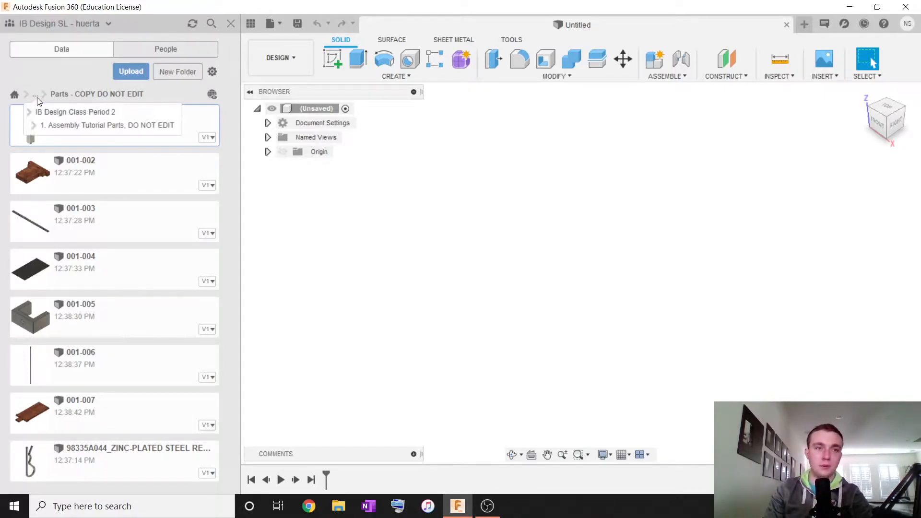
{"action": "left_click", "coordinate": [75, 112]}
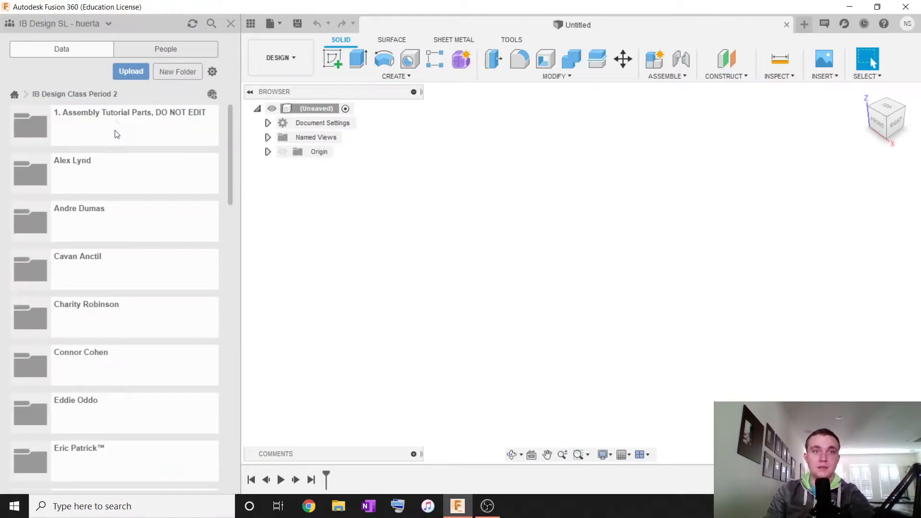
{"action": "double_click", "coordinate": [117, 126]}
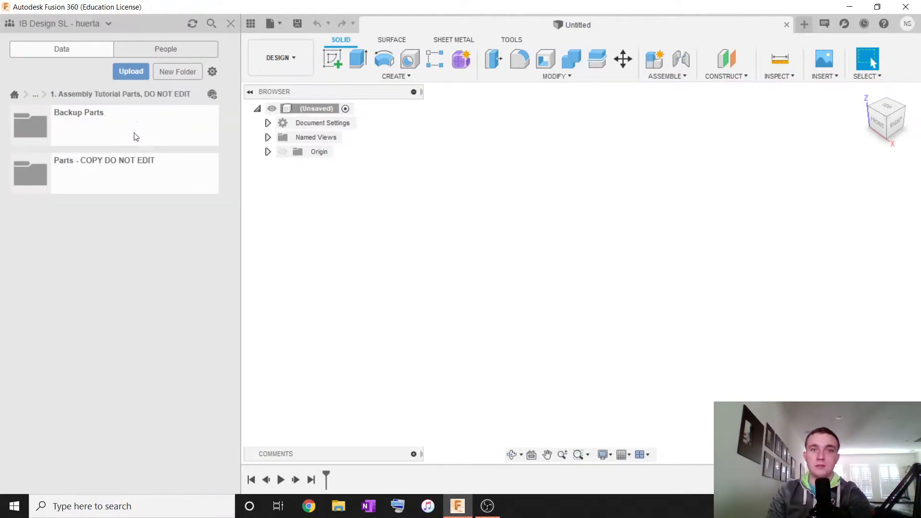
{"action": "left_click", "coordinate": [115, 173]}
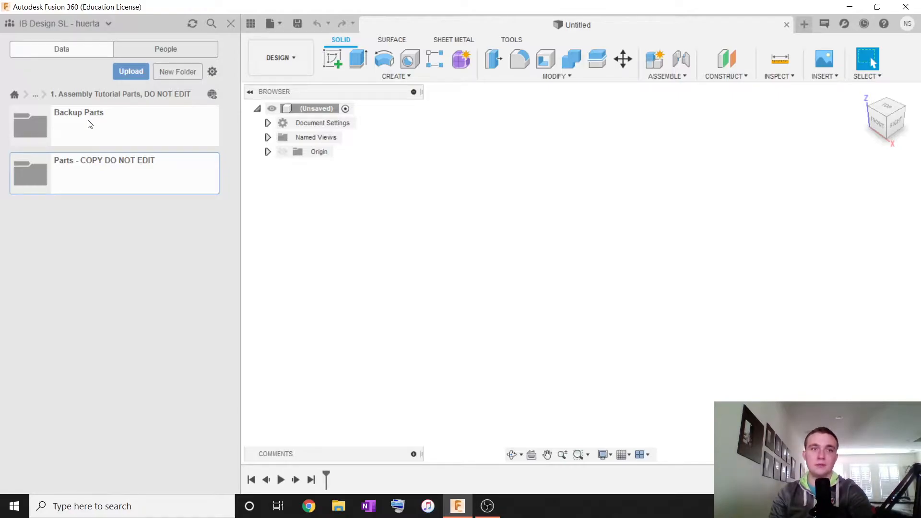
{"action": "double_click", "coordinate": [104, 173]}
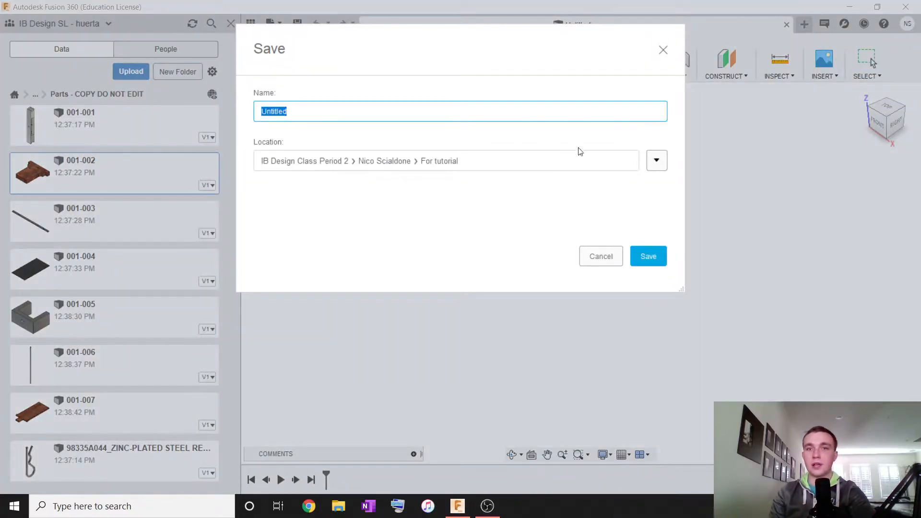
- Save the design as 'Telescoping Skateboard' in your own For tutorial folder
{"action": "left_click", "coordinate": [657, 160]}
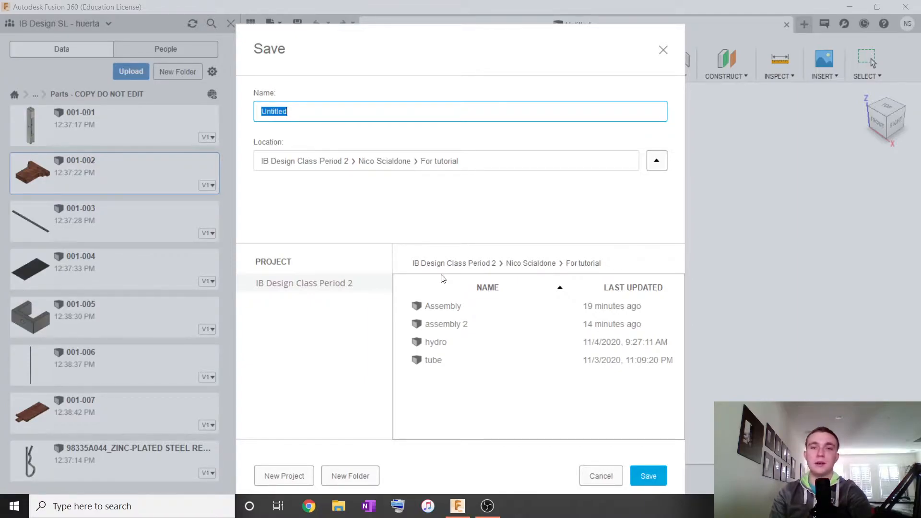
{"action": "mouse_move", "coordinate": [388, 178]}
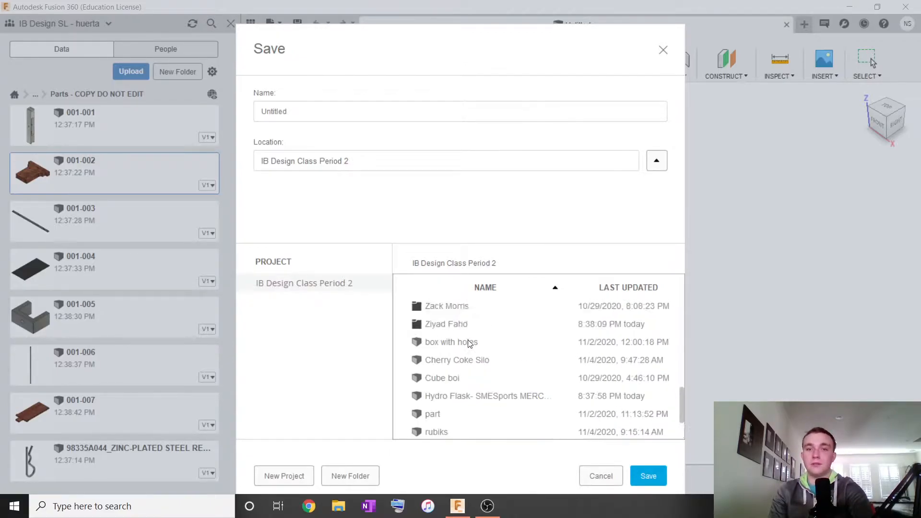
{"action": "scroll", "scroll_direction": "down", "scroll_amount": 3}
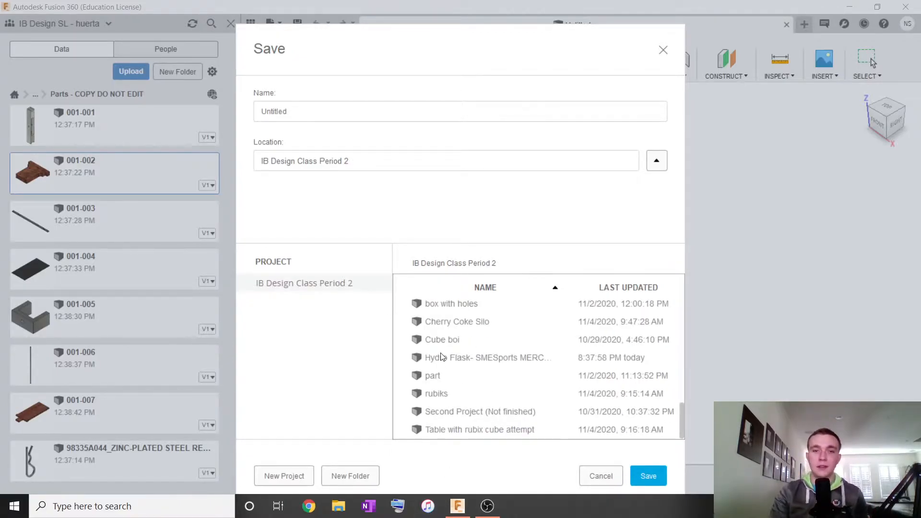
{"action": "scroll", "scroll_direction": "down", "scroll_amount": 3}
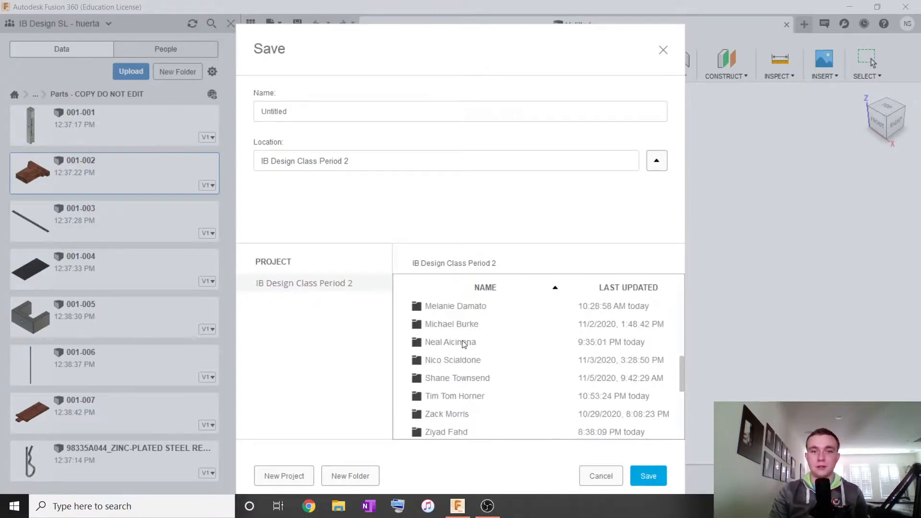
{"action": "double_click", "coordinate": [453, 360]}
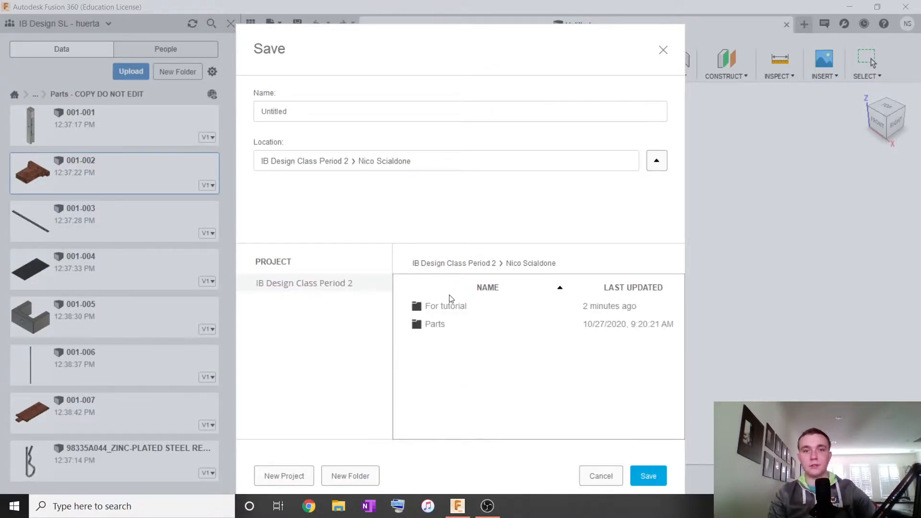
{"action": "double_click", "coordinate": [446, 307]}
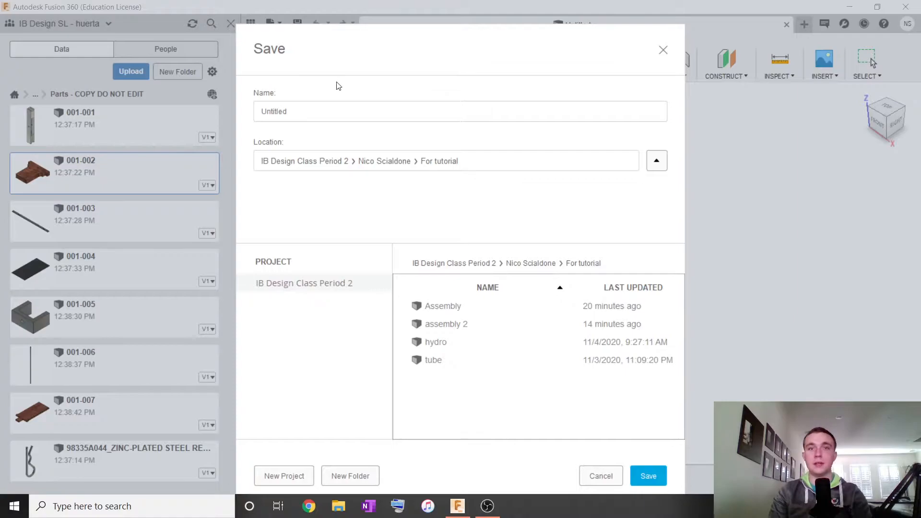
{"action": "left_click", "coordinate": [460, 103]}
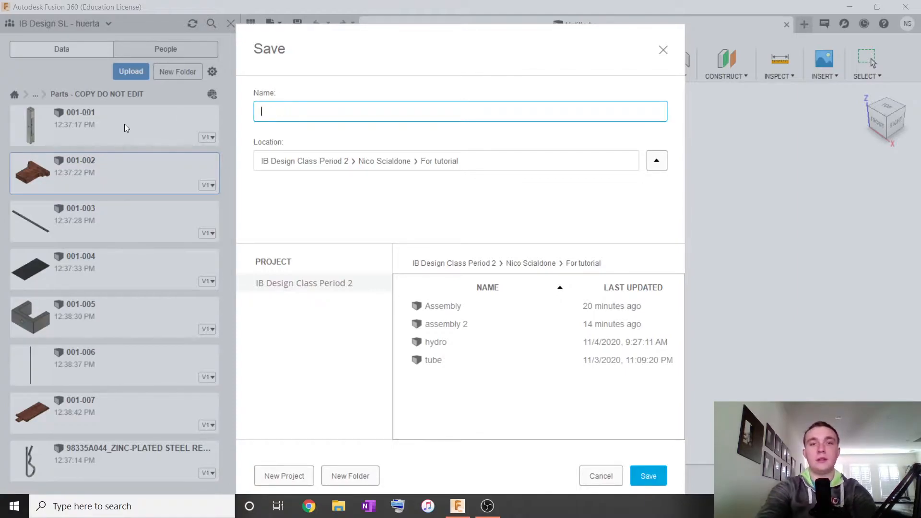
{"action": "type", "text": "Telescoping"}
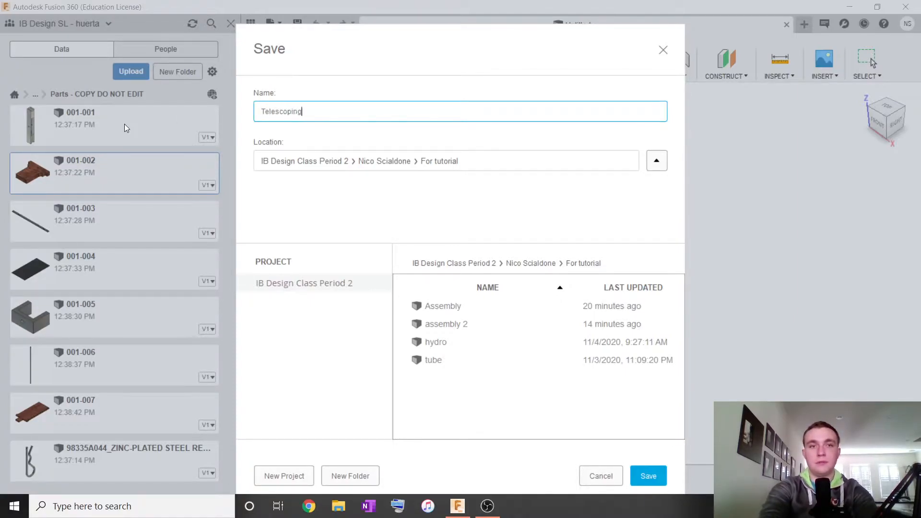
{"action": "left_click", "coordinate": [649, 476]}
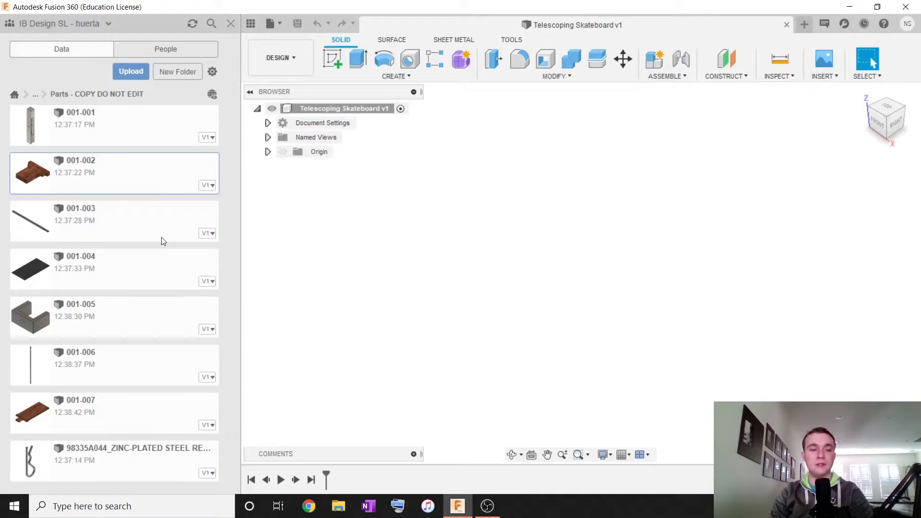
{"action": "mouse_move", "coordinate": [158, 242]}
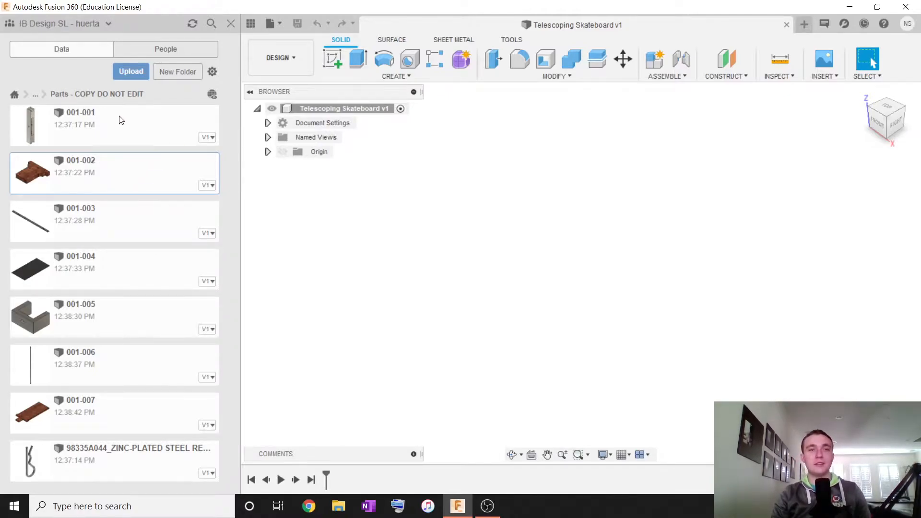
{"action": "mouse_move", "coordinate": [108, 98]}
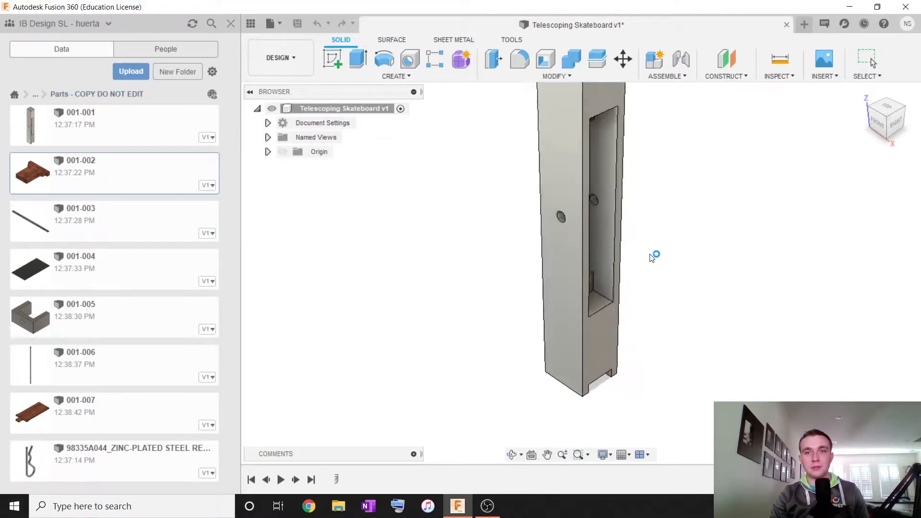
- Insert frame part 001-001 at its current position and ground it
{"action": "left_click", "coordinate": [622, 59]}
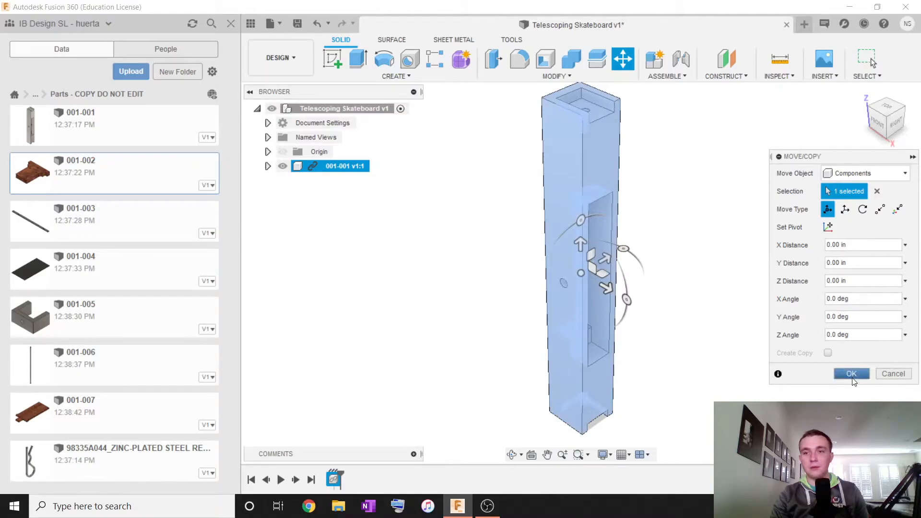
{"action": "left_click", "coordinate": [851, 373]}
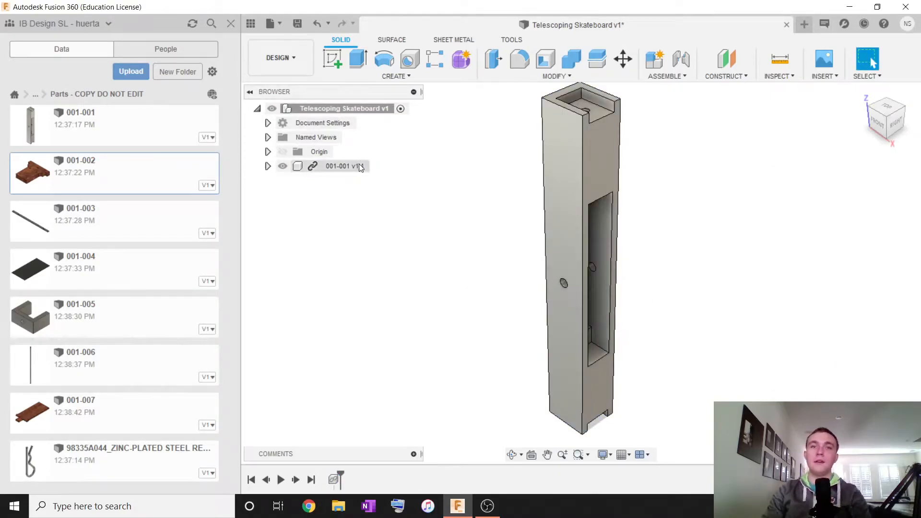
{"action": "right_click", "coordinate": [343, 166]}
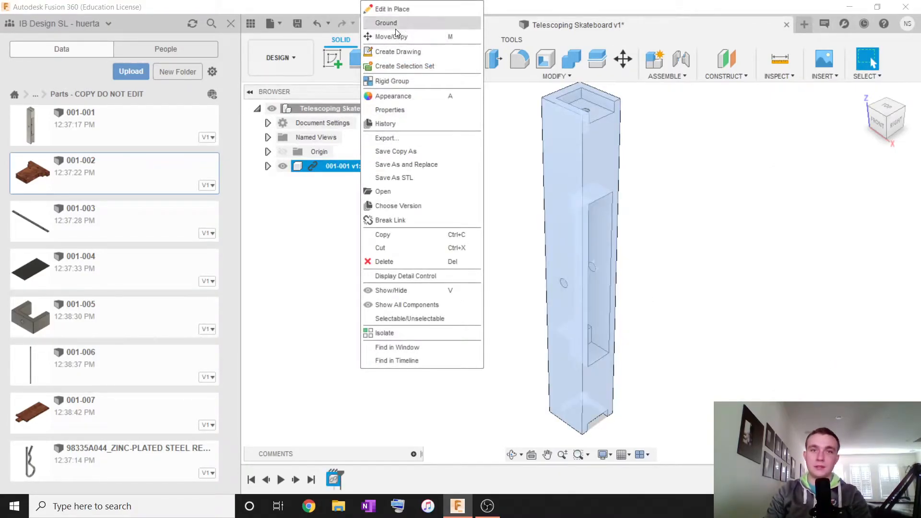
{"action": "left_click", "coordinate": [386, 23]}
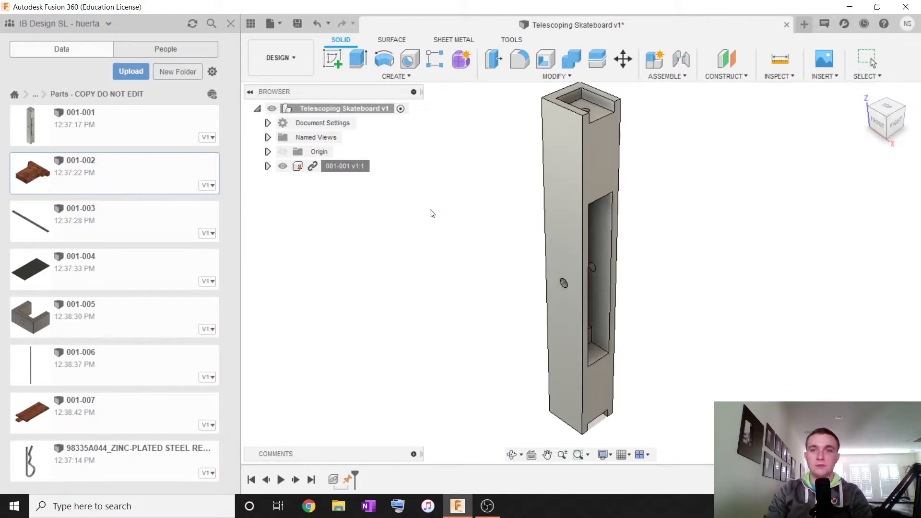
{"action": "left_click", "coordinate": [623, 59]}
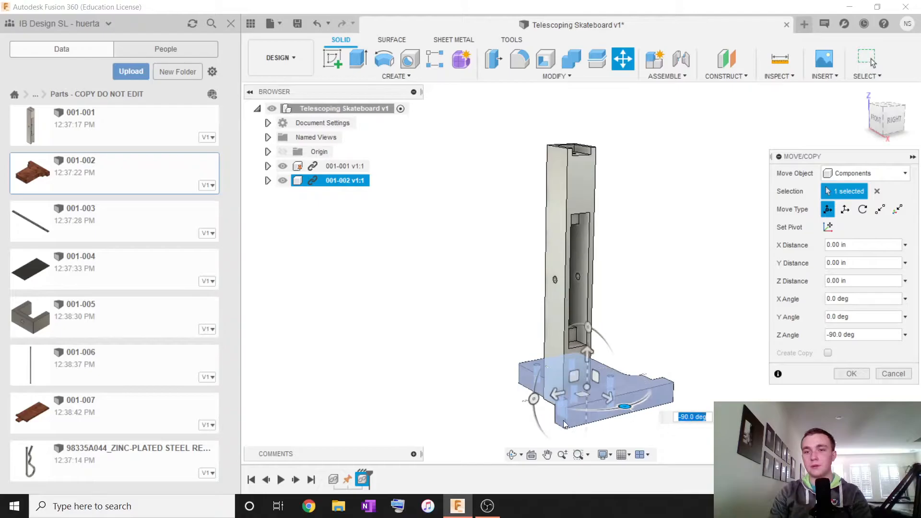
- Rotate block 001-002 -90° about Z and 90° about Y, then joint it to a frame hole
{"action": "left_click_drag", "start_coordinate": [623, 406], "coordinate": [549, 437]}
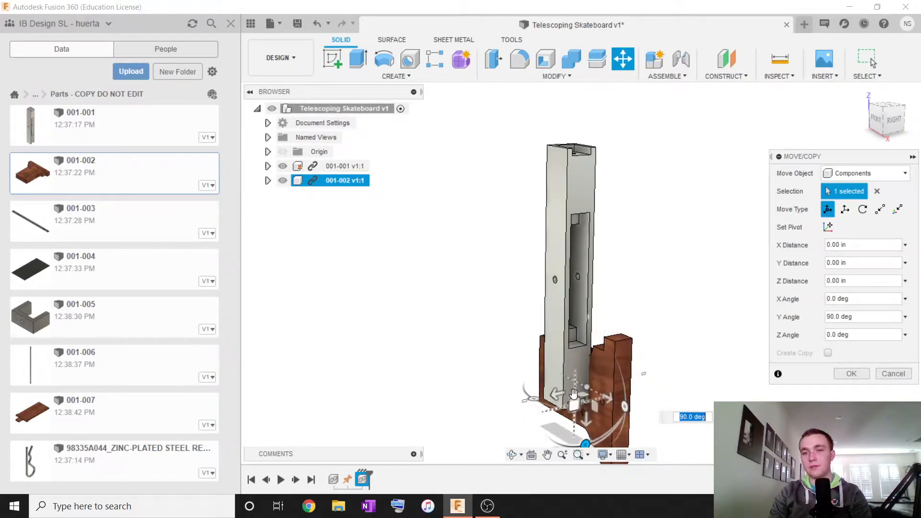
{"action": "left_click_drag", "start_coordinate": [573, 393], "coordinate": [588, 330]}
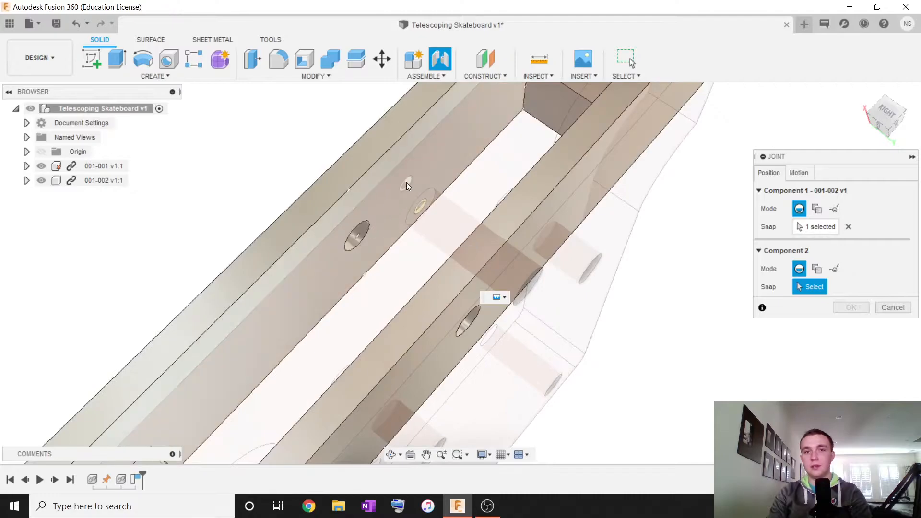
{"action": "left_click", "coordinate": [421, 205]}
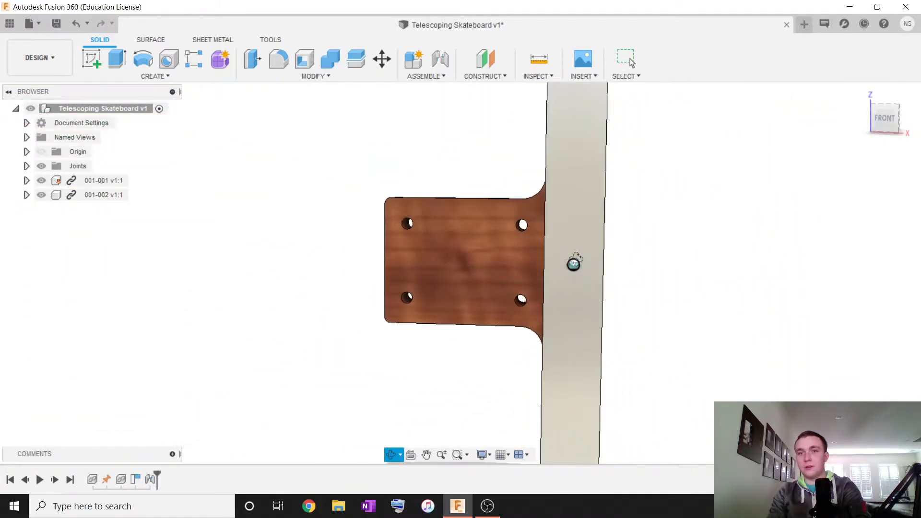
{"action": "left_click_drag", "start_coordinate": [575, 262], "coordinate": [558, 194]}
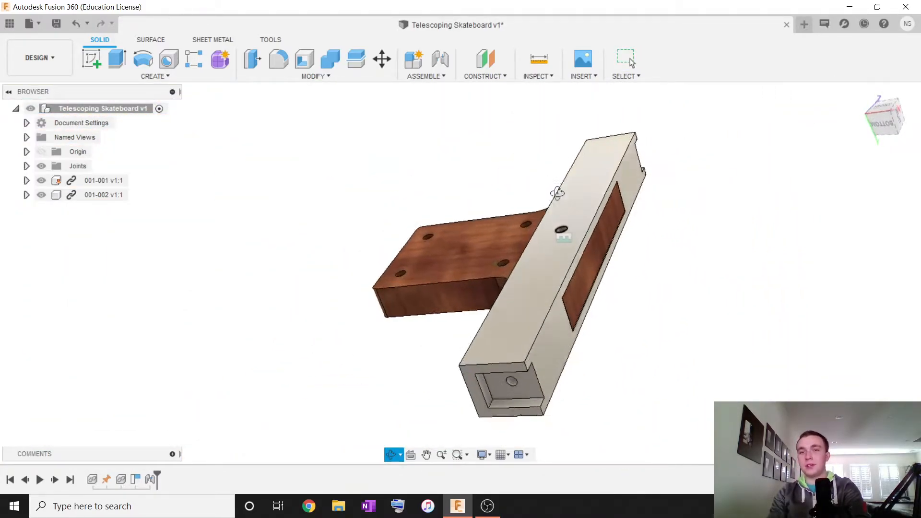
{"action": "left_click_drag", "start_coordinate": [557, 193], "coordinate": [558, 245]}
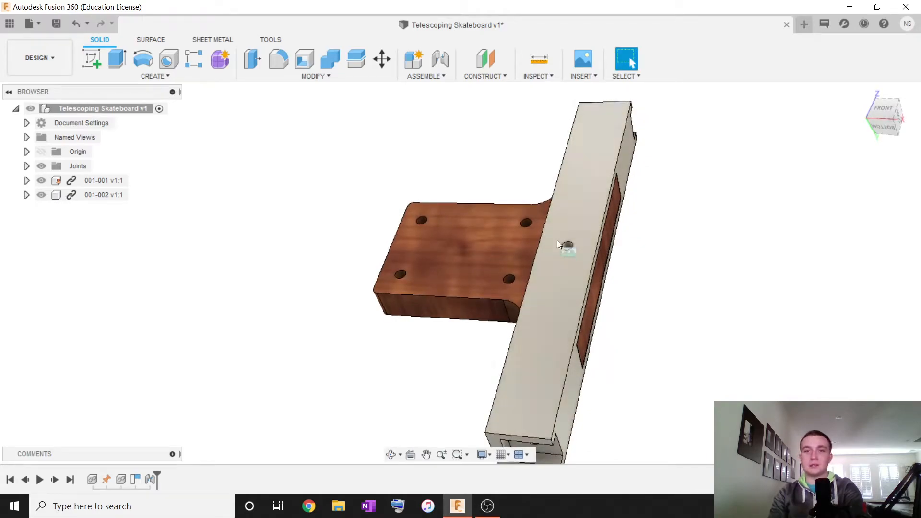
{"action": "scroll", "scroll_direction": "down", "scroll_amount": 3}
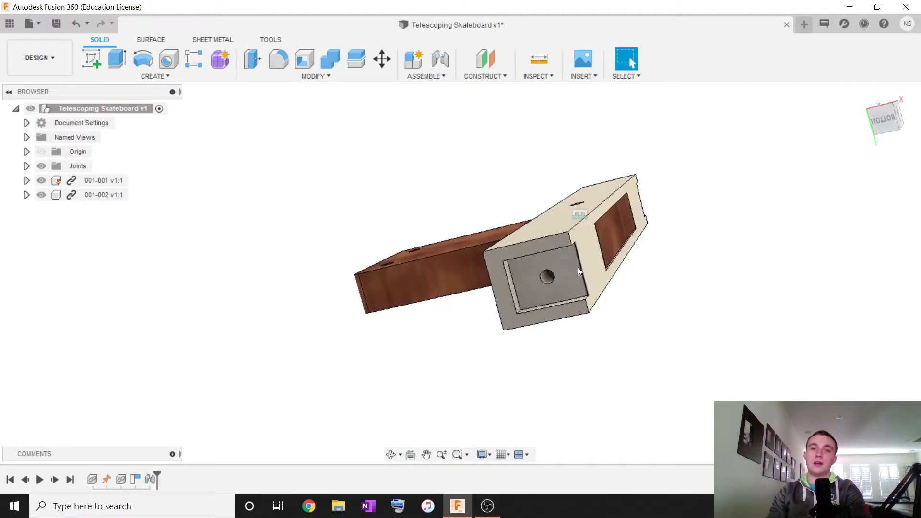
{"action": "left_click", "coordinate": [7, 23]}
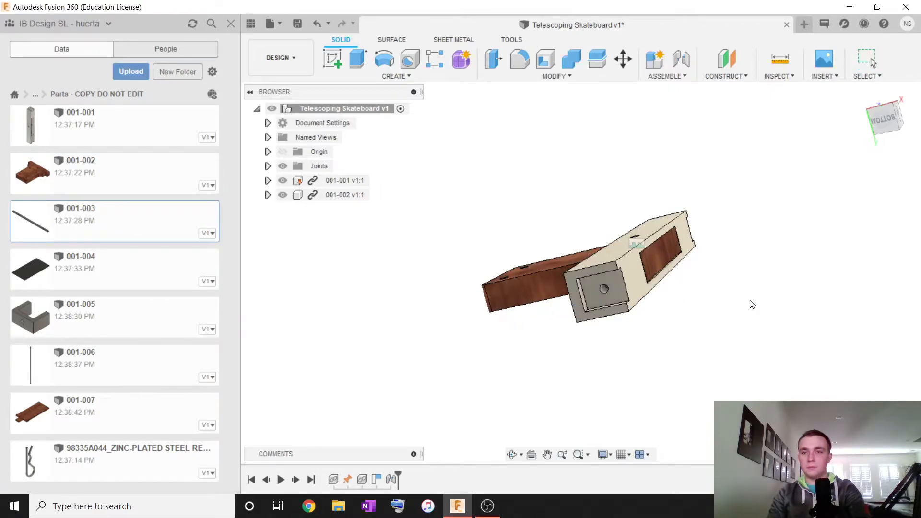
- Insert steel bar 001-003 and zoom in on the housing end
{"action": "left_click", "coordinate": [623, 59]}
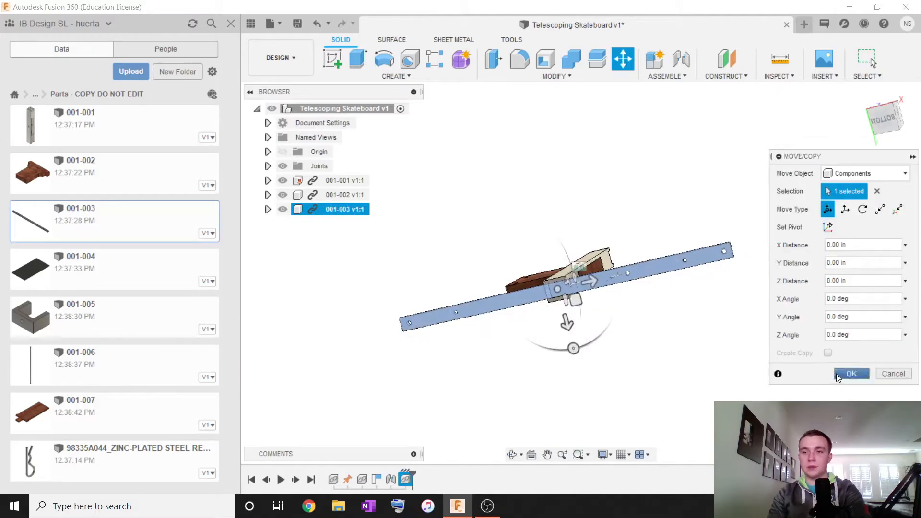
{"action": "left_click", "coordinate": [851, 373]}
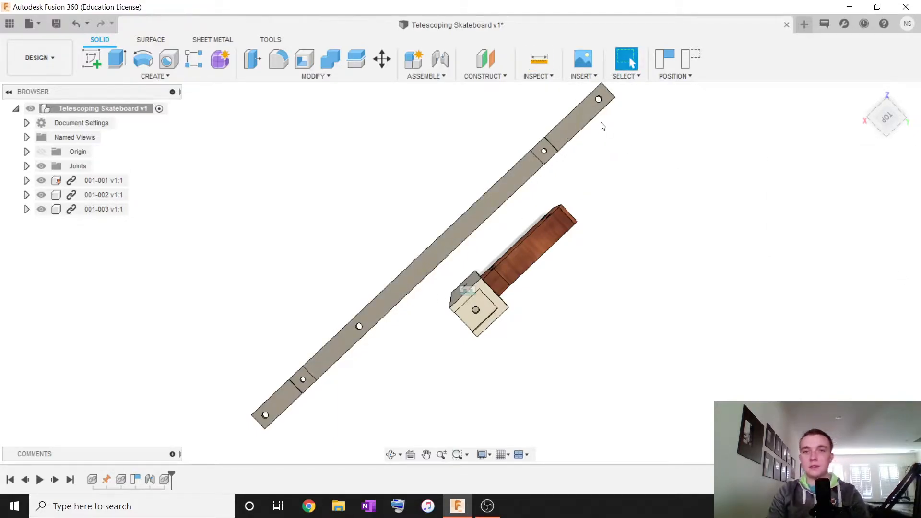
{"action": "mouse_move", "coordinate": [586, 111]}
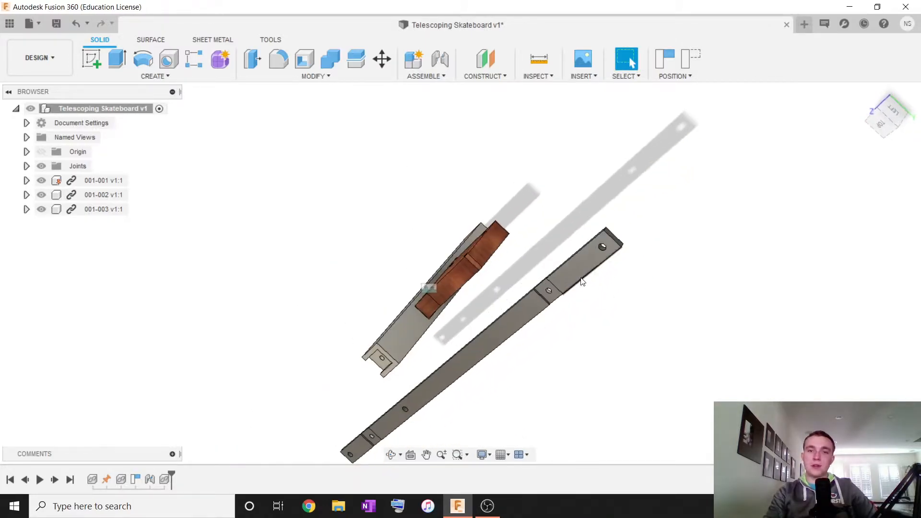
{"action": "left_click_drag", "start_coordinate": [582, 283], "coordinate": [534, 357]}
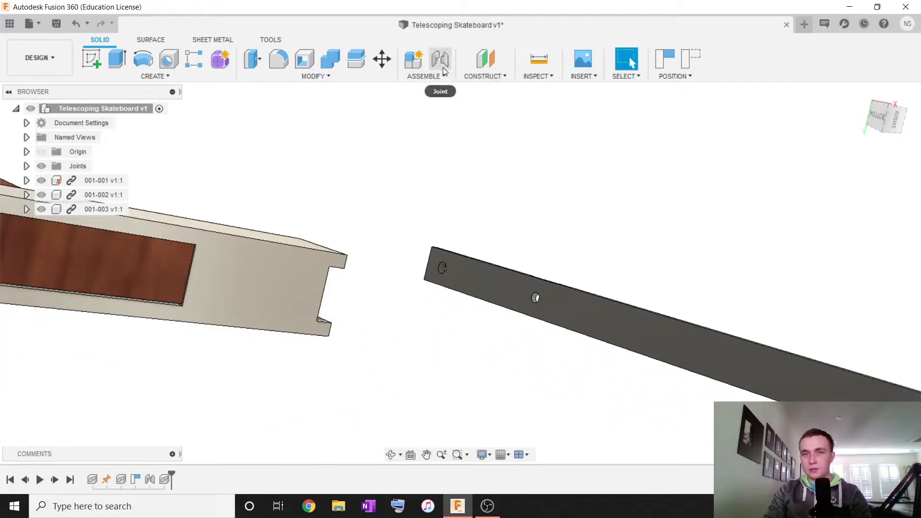
- Start a joint and pick the hole at the bar's end
{"action": "left_click", "coordinate": [441, 59]}
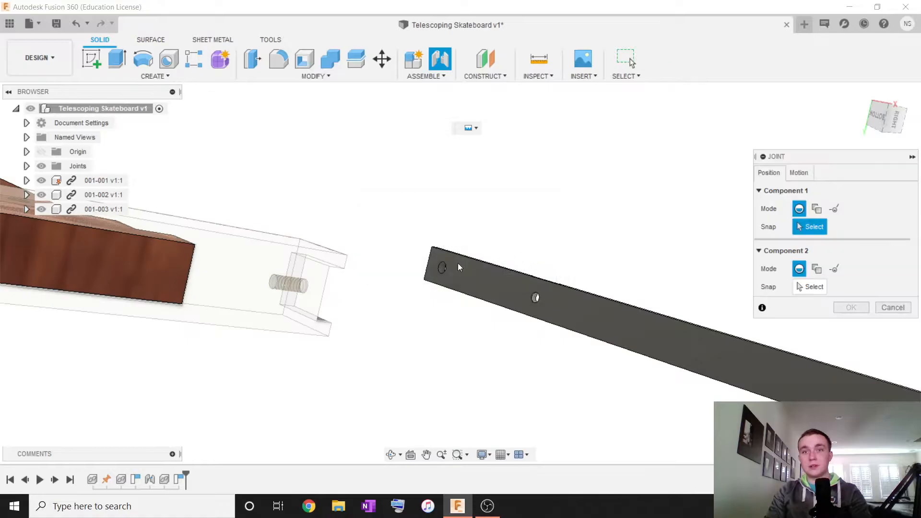
{"action": "left_click", "coordinate": [441, 268]}
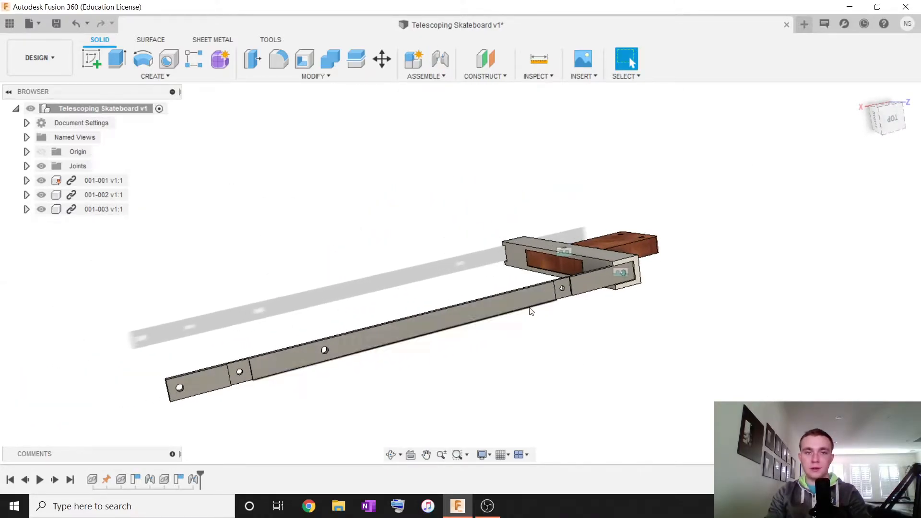
{"action": "mouse_move", "coordinate": [410, 222]}
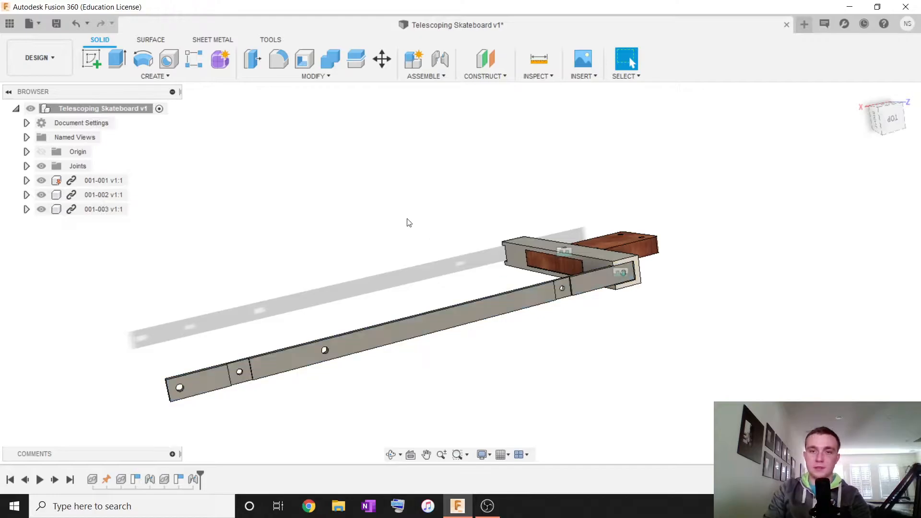
- Insert a second 001-003 bar rotated 160° and joint it to the housing end hole
{"action": "left_click", "coordinate": [382, 59]}
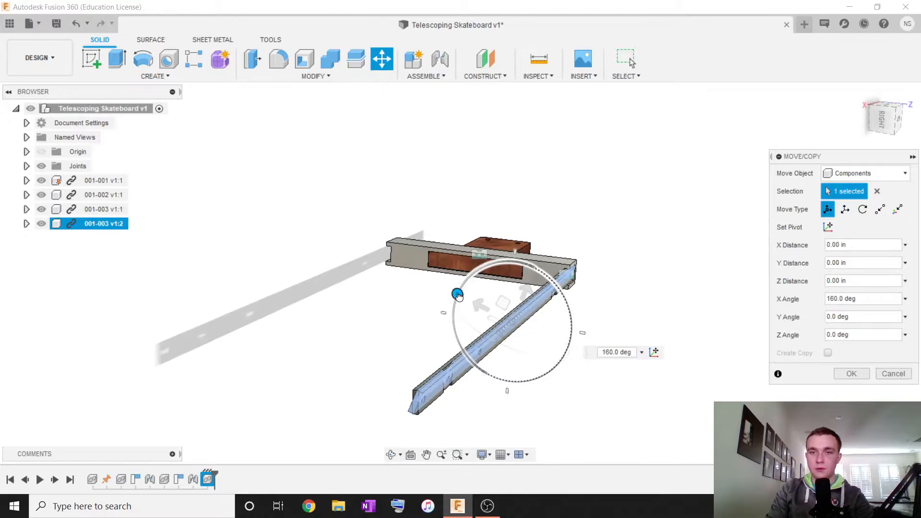
{"action": "left_click_drag", "start_coordinate": [458, 294], "coordinate": [451, 309]}
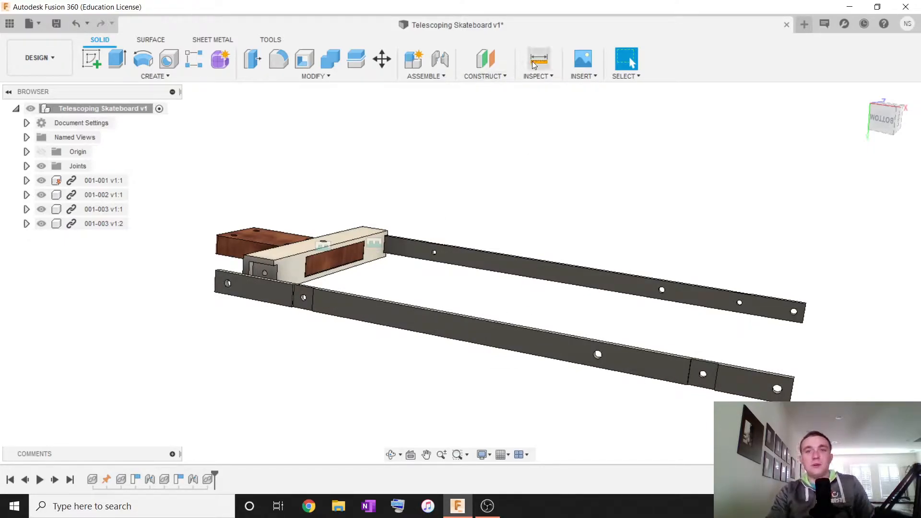
{"action": "left_click", "coordinate": [539, 59]}
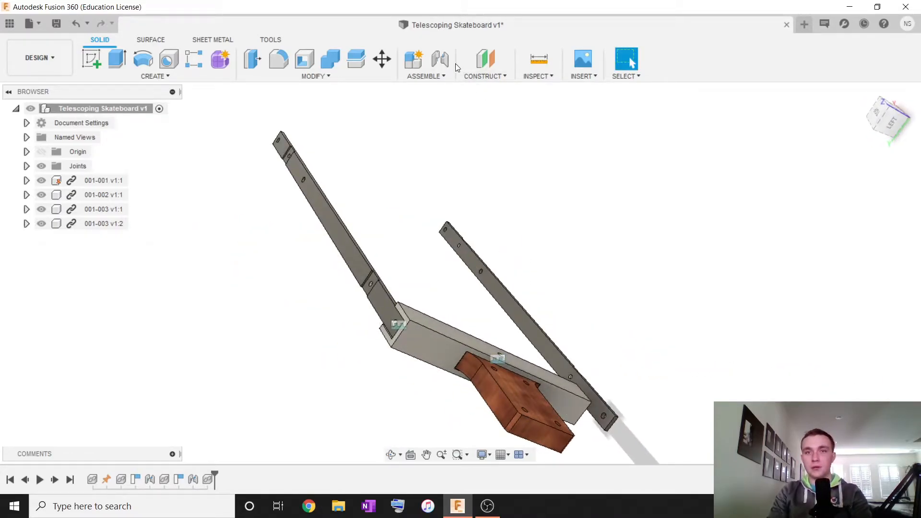
{"action": "left_click", "coordinate": [440, 59]}
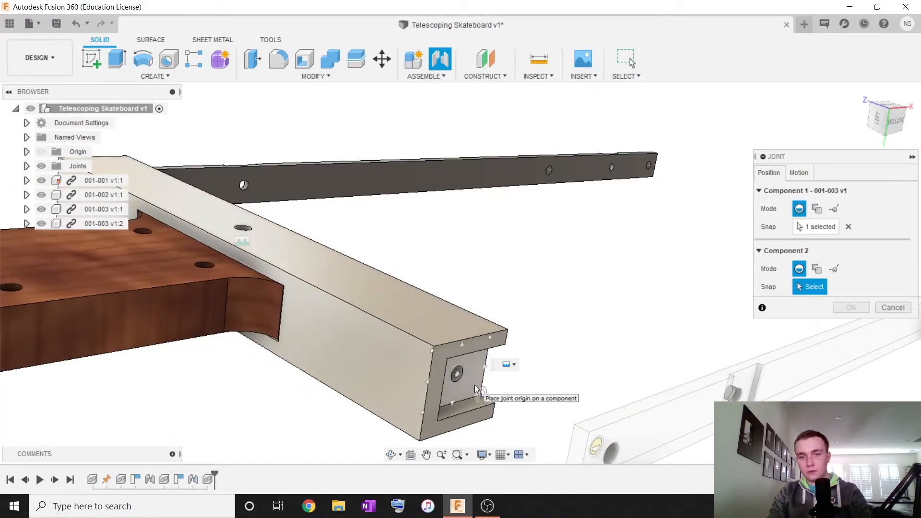
{"action": "left_click", "coordinate": [456, 385]}
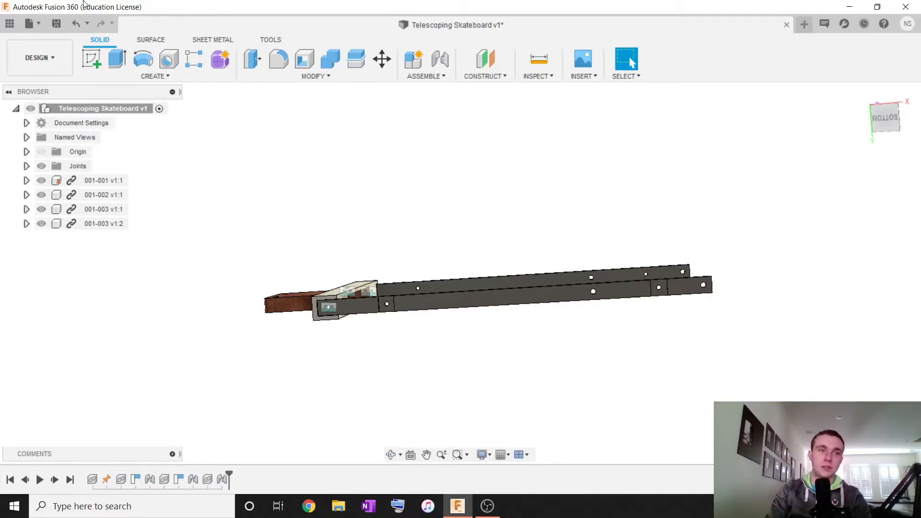
{"action": "left_click", "coordinate": [9, 23]}
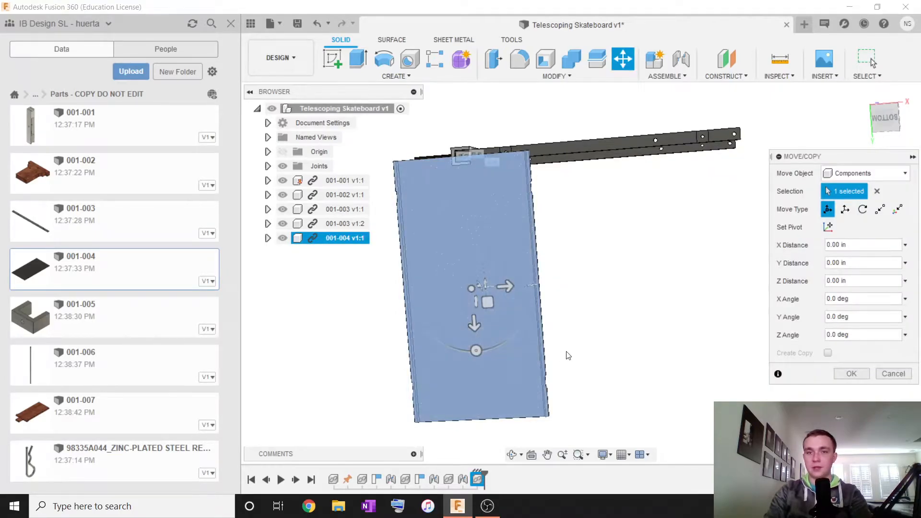
- Rotate deck plate 001-004 about X and 90° so it lies flat beneath the bars
{"action": "left_click_drag", "start_coordinate": [476, 351], "coordinate": [453, 343]}
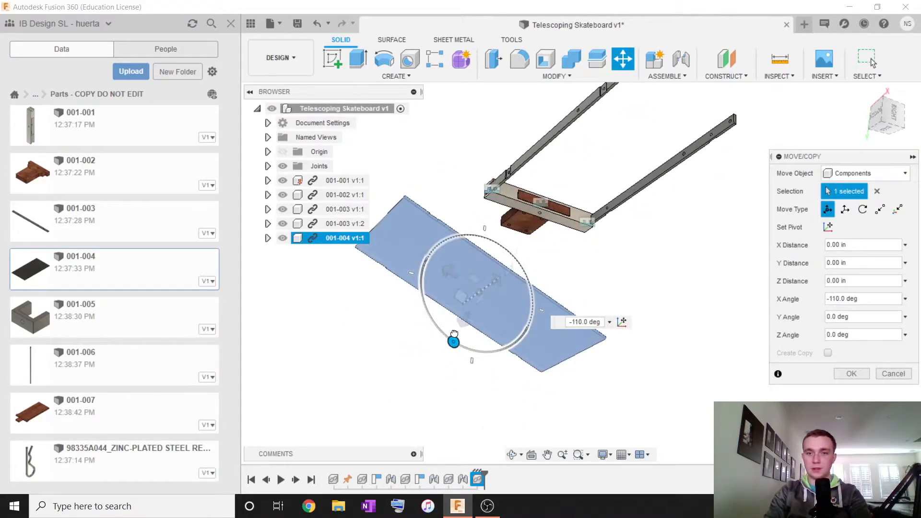
{"action": "left_click_drag", "start_coordinate": [453, 341], "coordinate": [474, 350]}
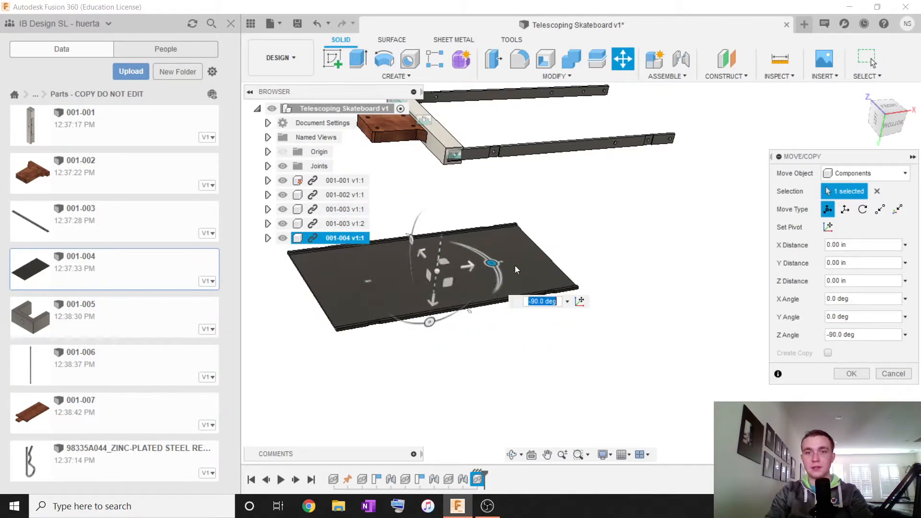
{"action": "left_click_drag", "start_coordinate": [493, 262], "coordinate": [459, 126]}
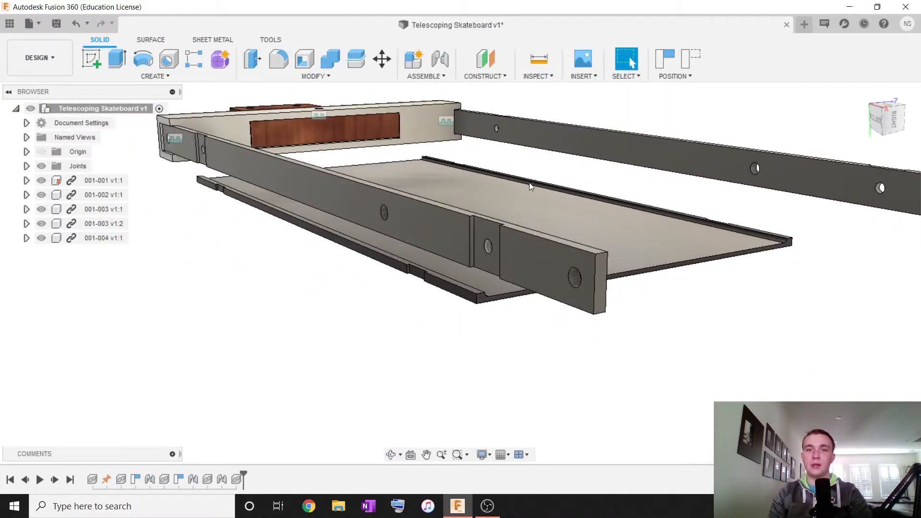
{"action": "mouse_move", "coordinate": [478, 268]}
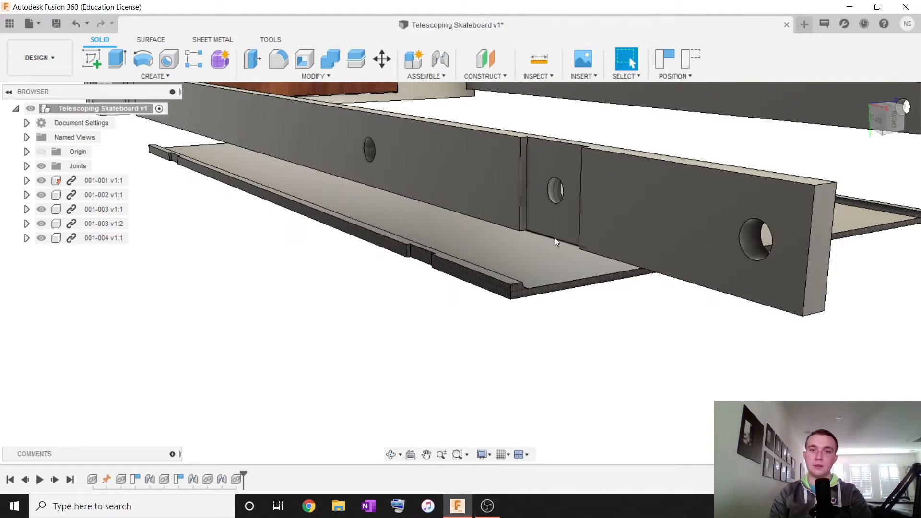
{"action": "mouse_move", "coordinate": [440, 60]}
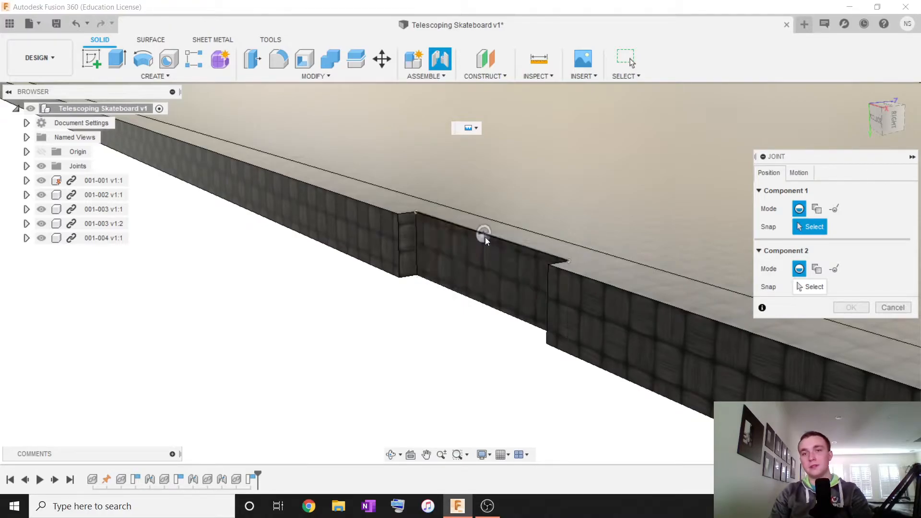
- Pick a point on the deck plate's edge notch for the joint
{"action": "left_click", "coordinate": [483, 239]}
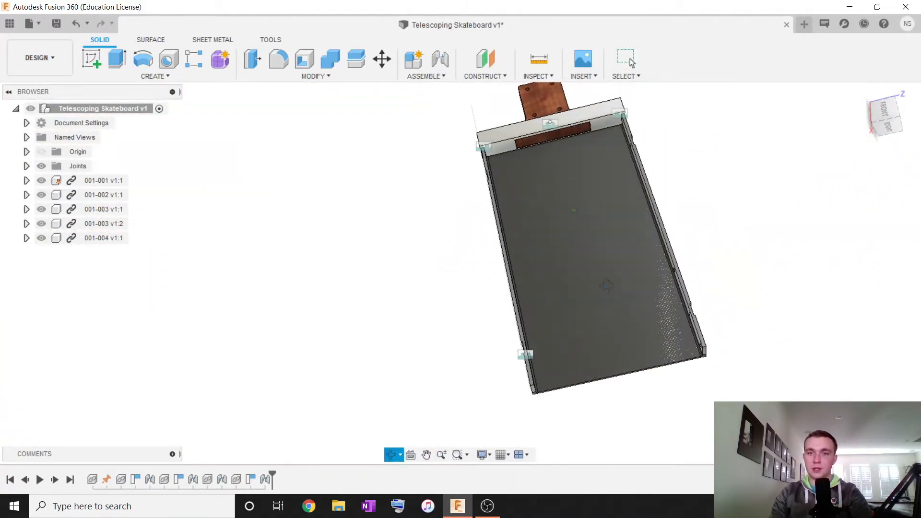
- Copy the deck plate 3 inches up and joint it to a frame point
{"action": "left_click", "coordinate": [103, 238]}
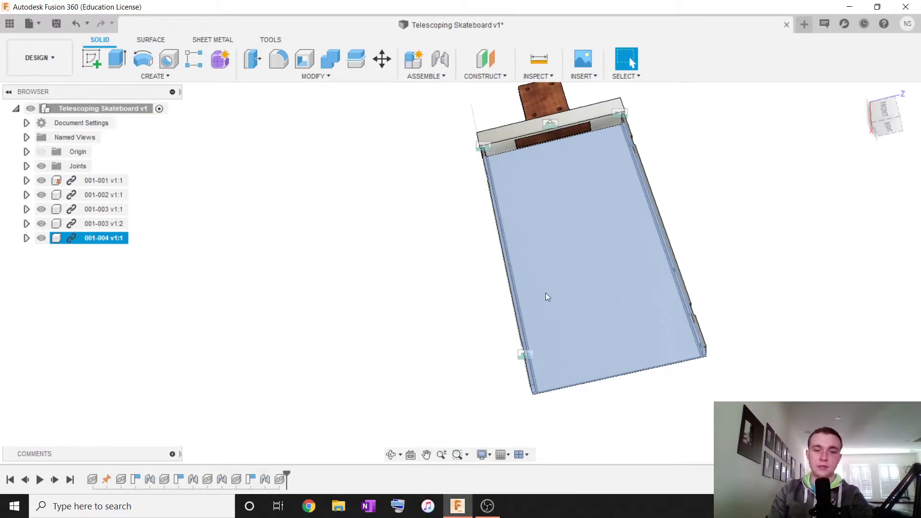
{"action": "left_click", "coordinate": [381, 59]}
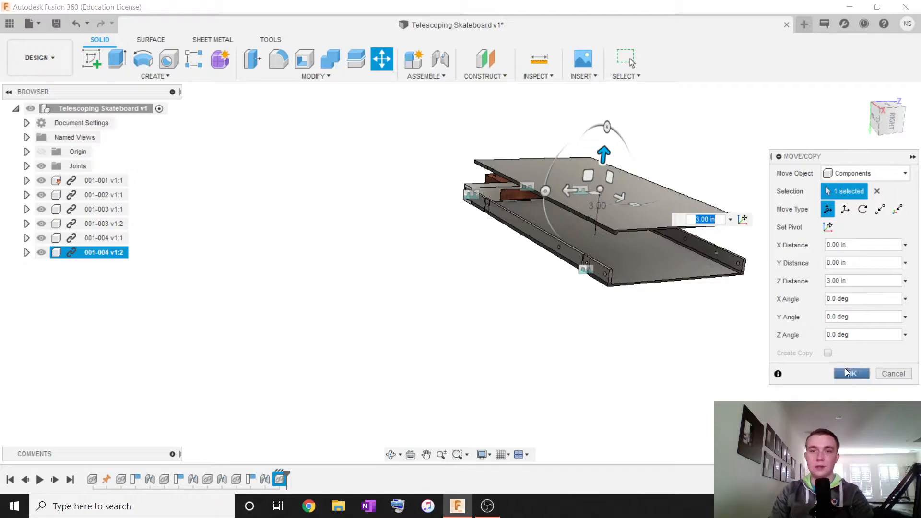
{"action": "left_click", "coordinate": [853, 373]}
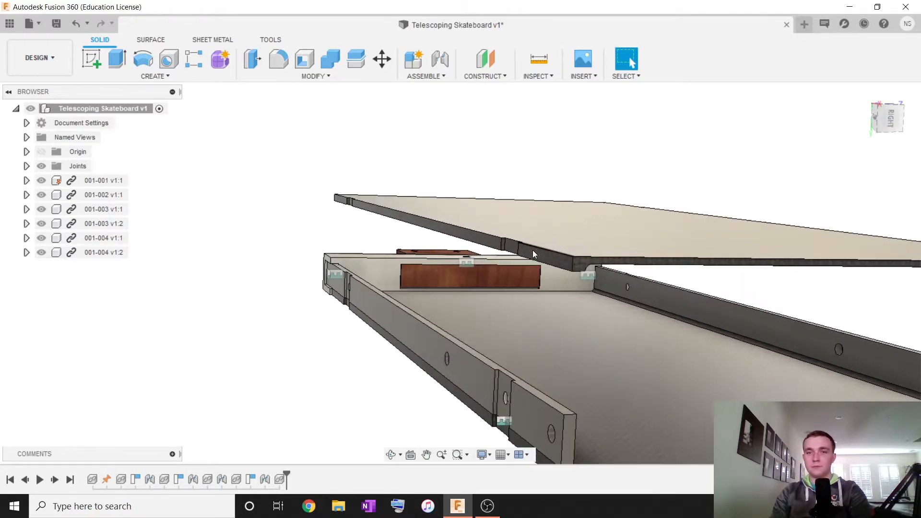
{"action": "left_click", "coordinate": [436, 58]}
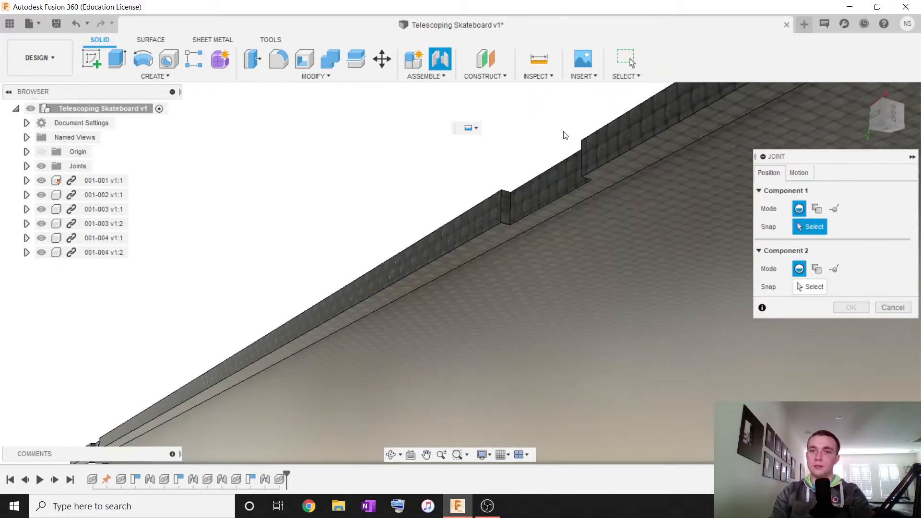
{"action": "left_click", "coordinate": [551, 233]}
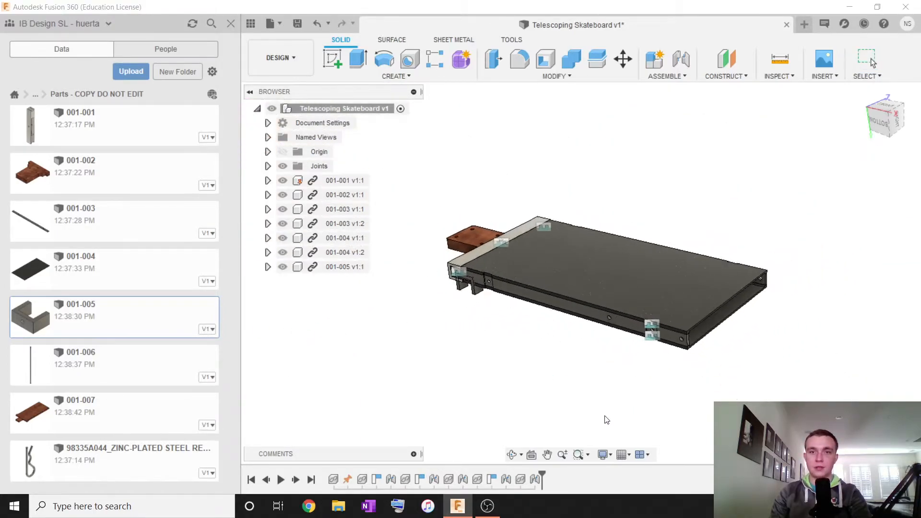
- Insert bracket 001-005, joint it to a frame hole, and drag it onto the frame side
{"action": "left_click", "coordinate": [623, 59]}
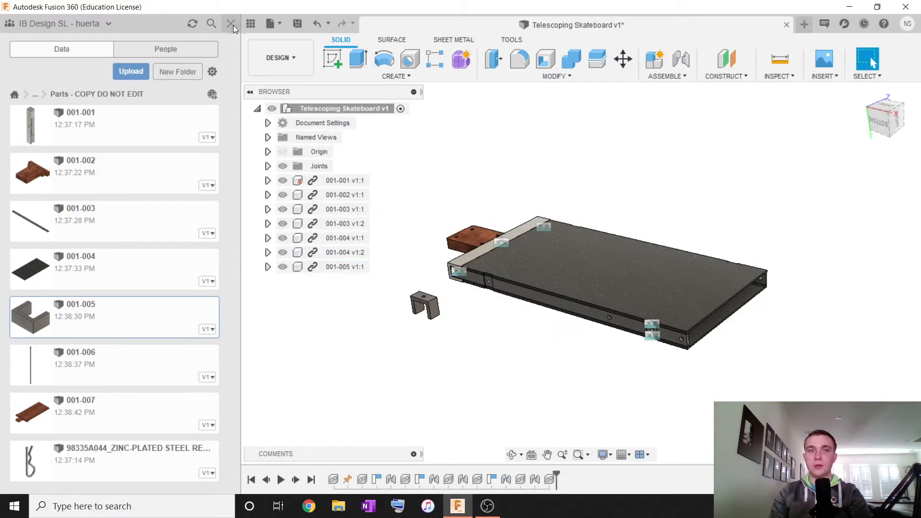
{"action": "left_click", "coordinate": [232, 23]}
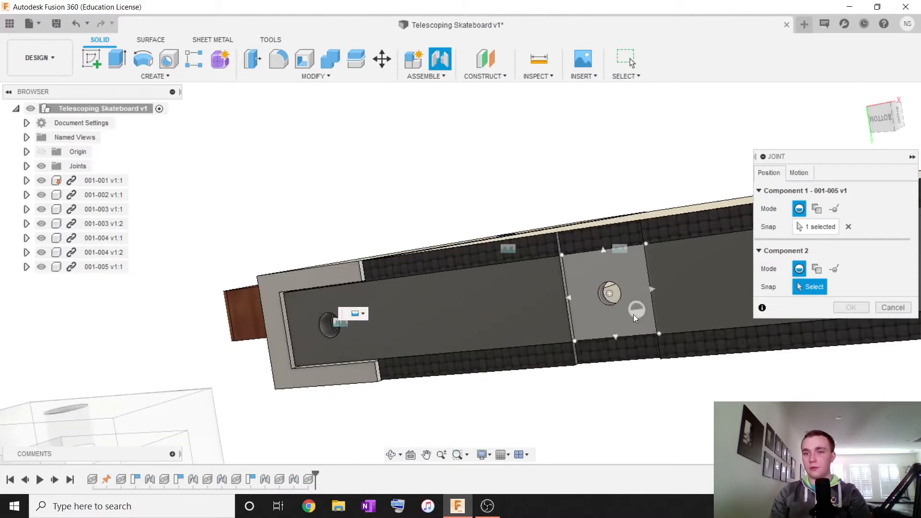
{"action": "left_click", "coordinate": [633, 318]}
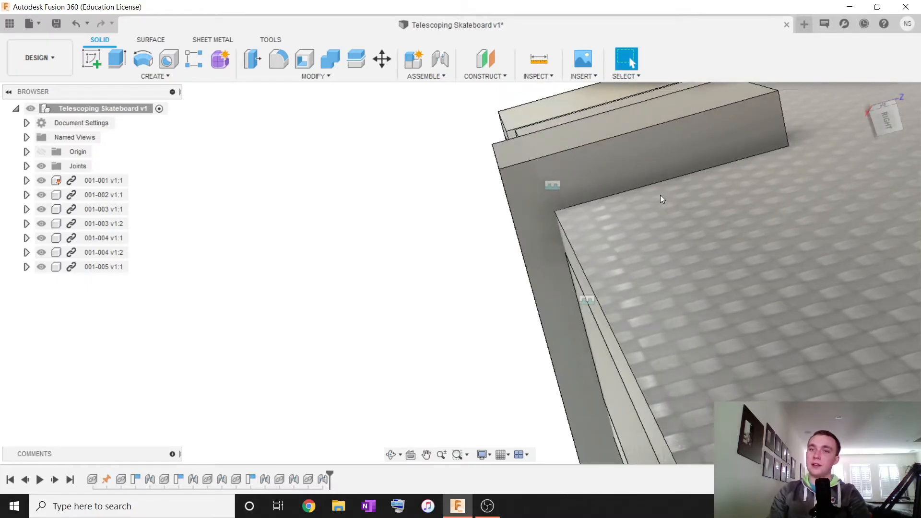
{"action": "left_click", "coordinate": [103, 266]}
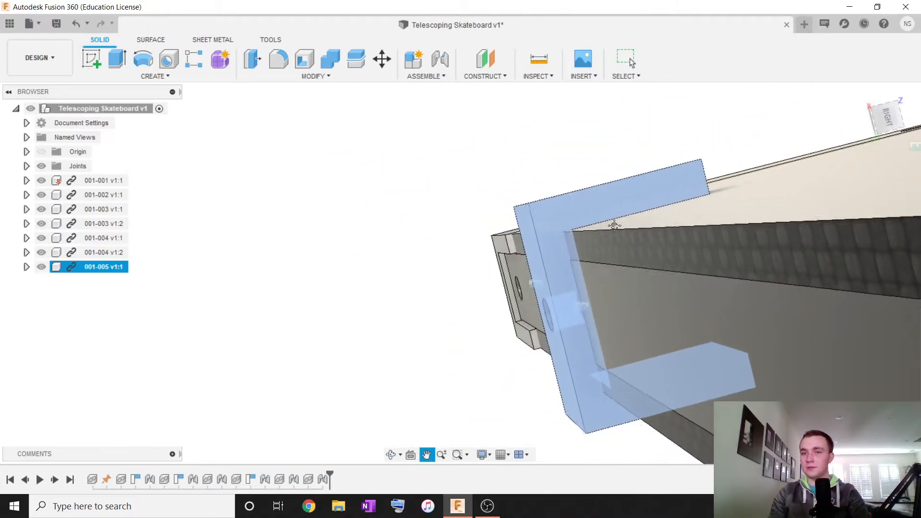
{"action": "left_click_drag", "start_coordinate": [615, 225], "coordinate": [513, 348]}
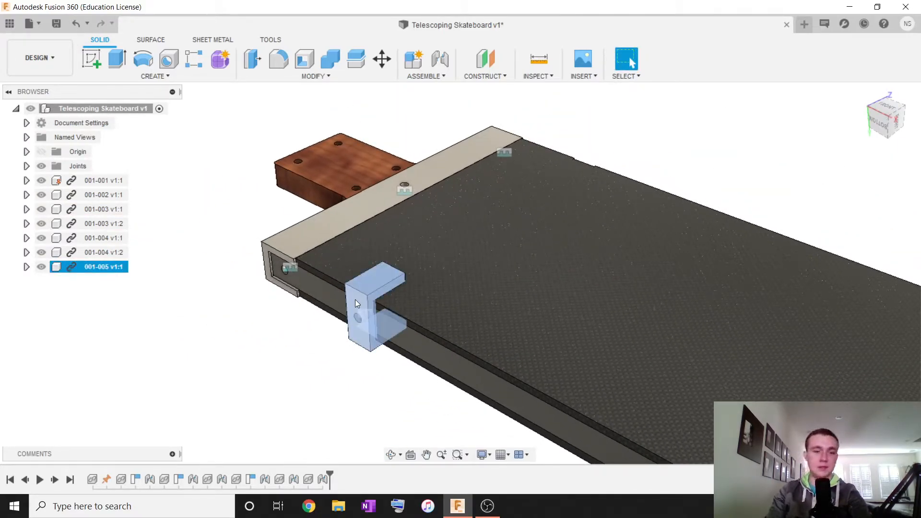
- Paste another copy of the 001-005 bracket and joint it onto the frame's edge
{"action": "left_click", "coordinate": [381, 58]}
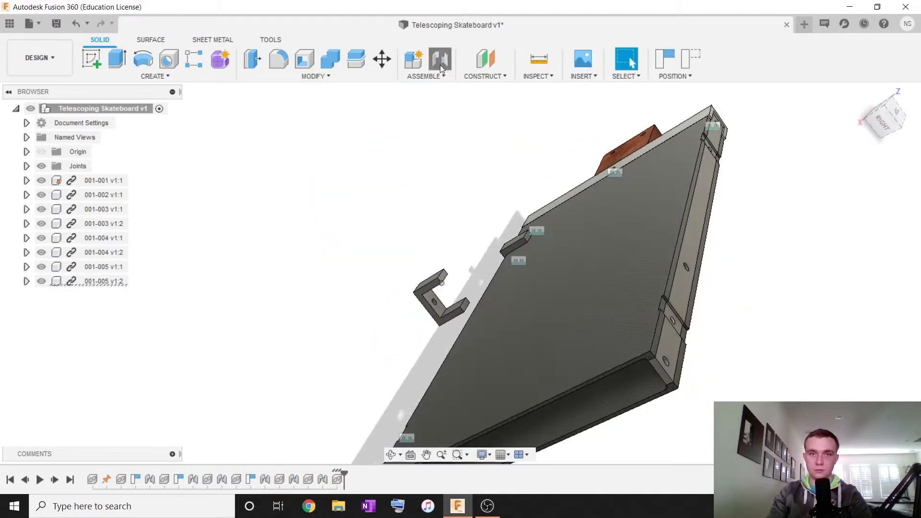
{"action": "left_click", "coordinate": [434, 58]}
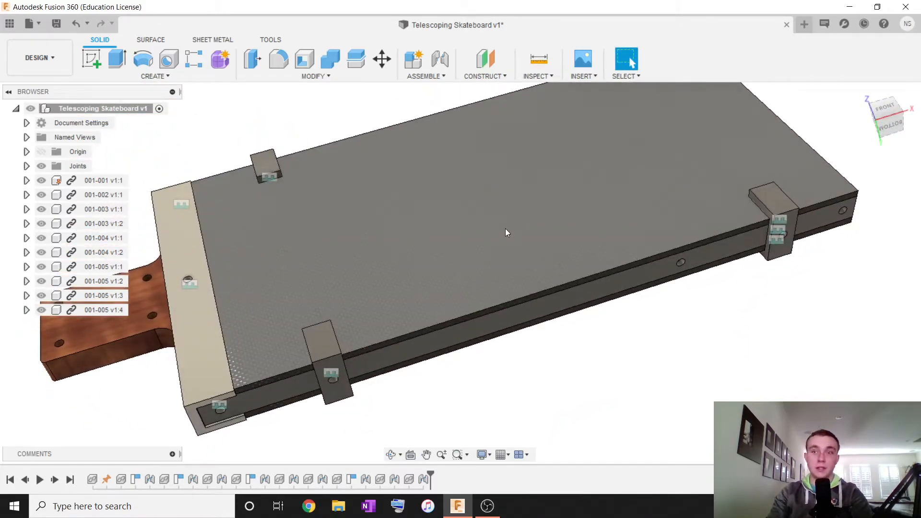
- Drag wooden deck part 001-007 from the Data Panel into the canvas and confirm placement
{"action": "left_click", "coordinate": [8, 22]}
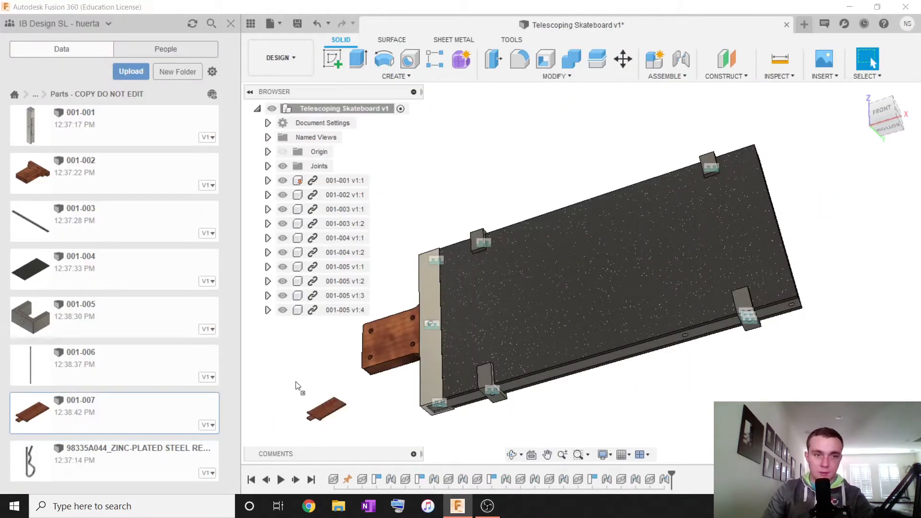
{"action": "left_click_drag", "start_coordinate": [327, 408], "coordinate": [789, 191]}
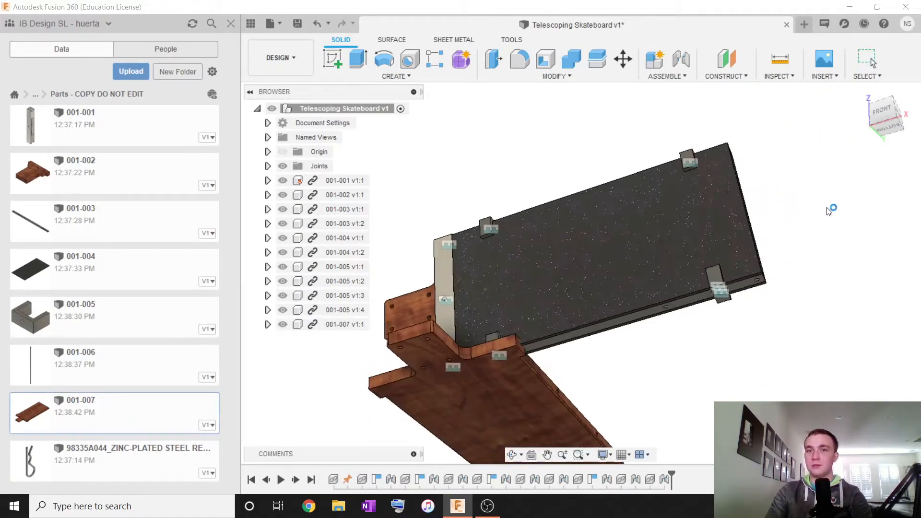
{"action": "left_click", "coordinate": [623, 59]}
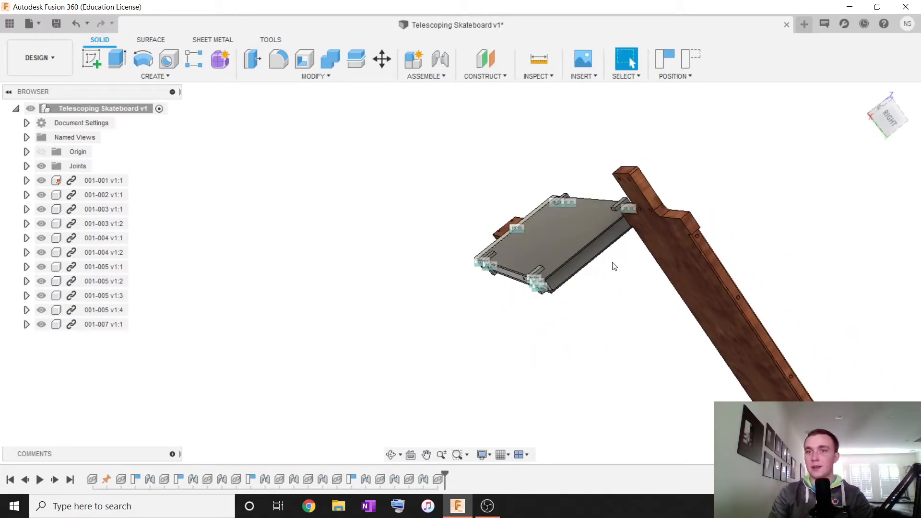
{"action": "mouse_move", "coordinate": [613, 266]}
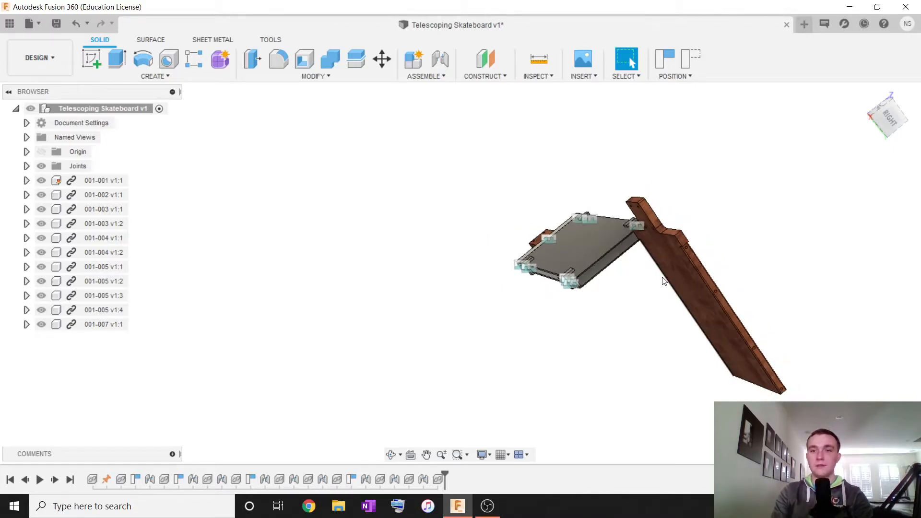
{"action": "left_click_drag", "start_coordinate": [662, 281], "coordinate": [667, 264]}
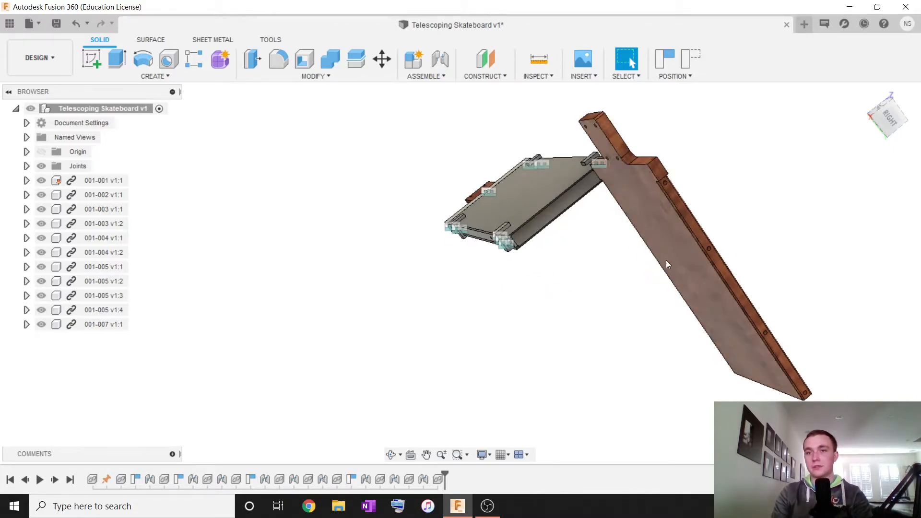
{"action": "left_click_drag", "start_coordinate": [667, 265], "coordinate": [531, 332]}
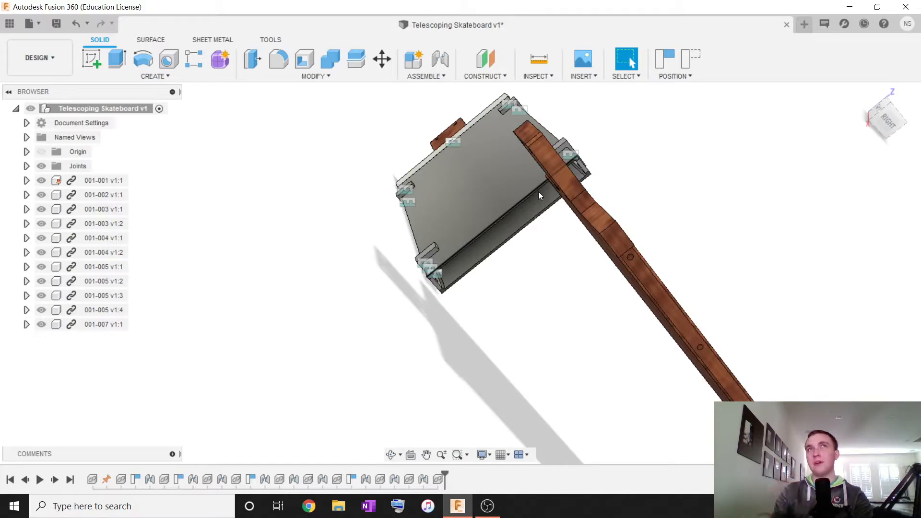
{"action": "left_click_drag", "start_coordinate": [539, 196], "coordinate": [545, 182]}
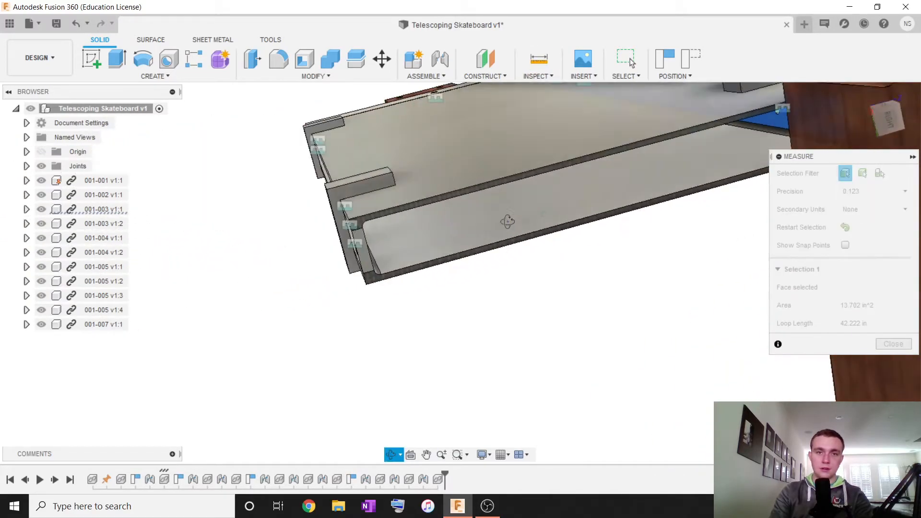
{"action": "left_click", "coordinate": [372, 242]}
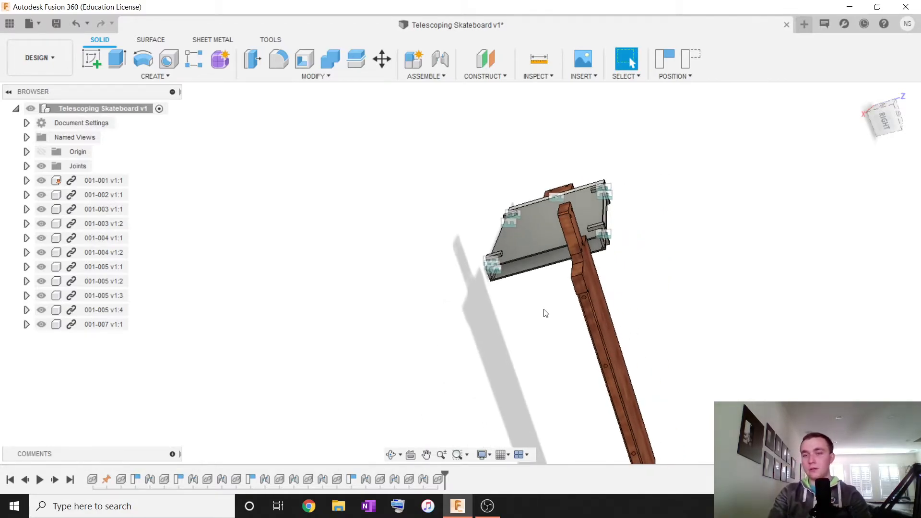
{"action": "left_click_drag", "start_coordinate": [544, 314], "coordinate": [691, 250]}
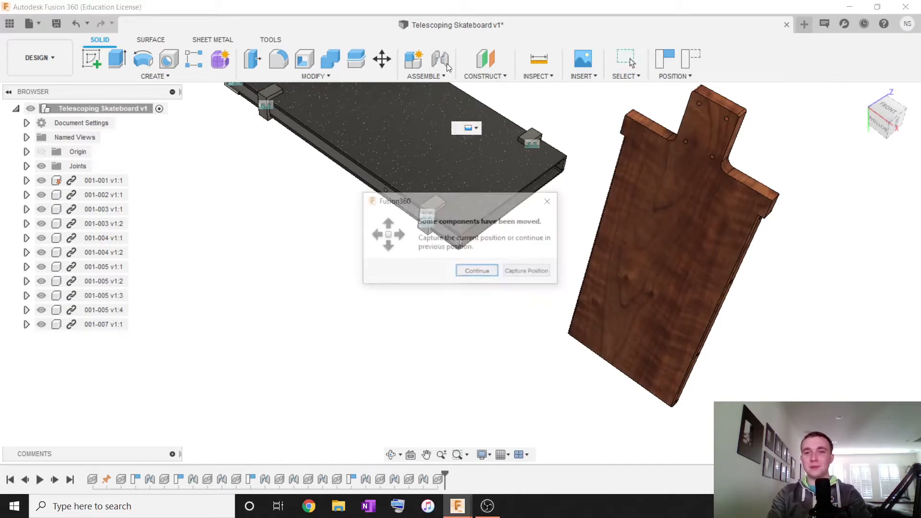
- Continue past the moved-components prompt without capturing positions and orbit toward the frame
{"action": "left_click", "coordinate": [477, 270]}
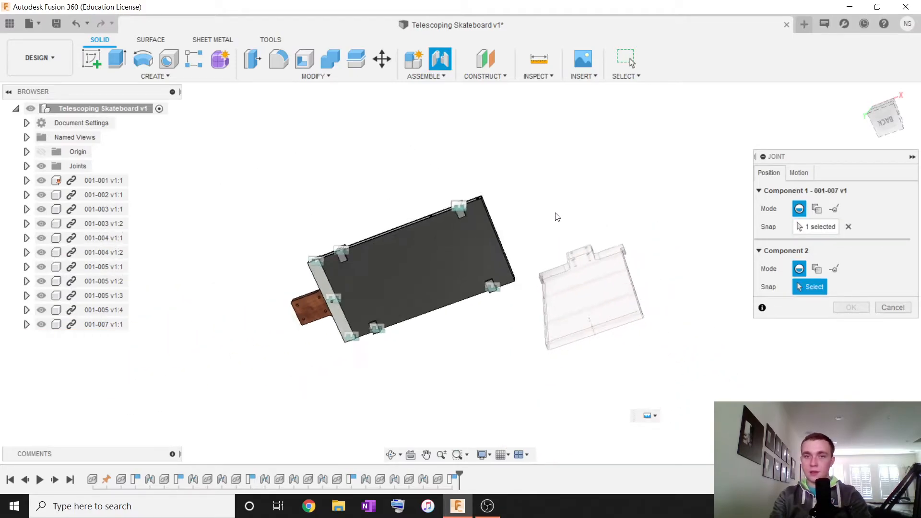
{"action": "left_click_drag", "start_coordinate": [557, 217], "coordinate": [481, 229]}
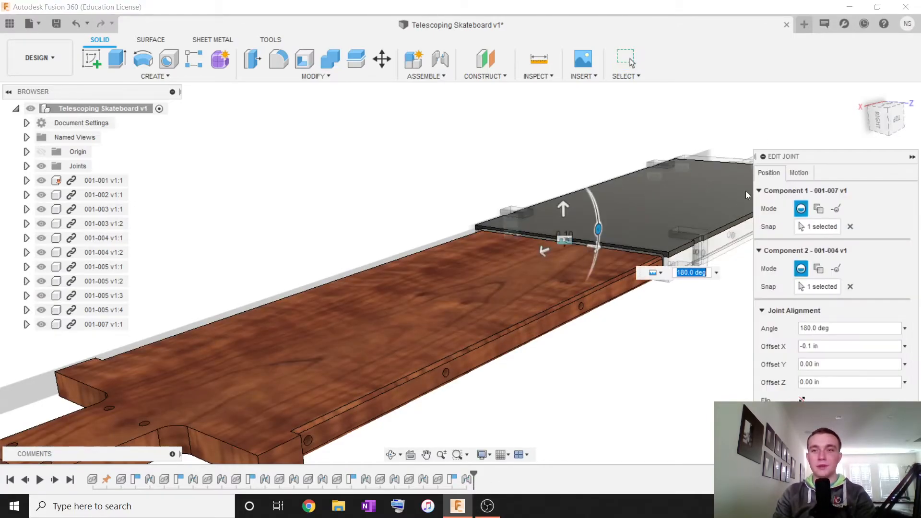
{"action": "left_click", "coordinate": [799, 173]}
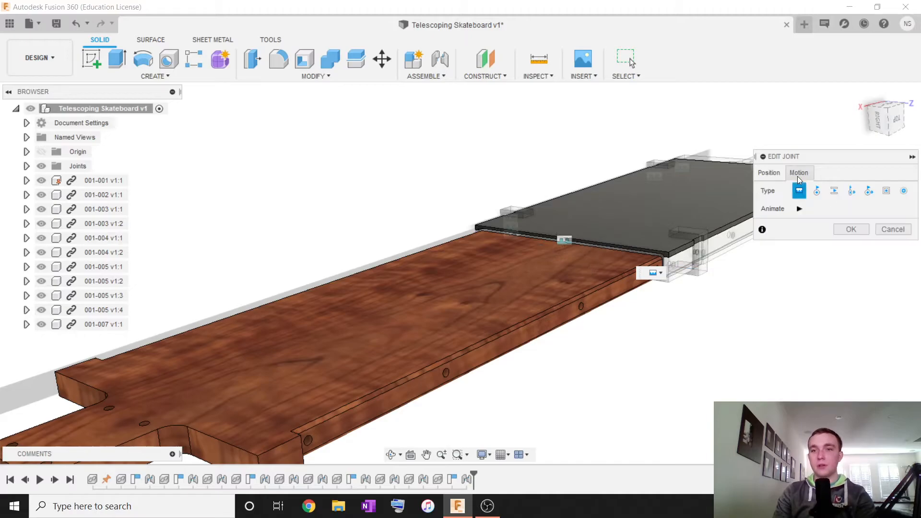
{"action": "mouse_move", "coordinate": [833, 191]}
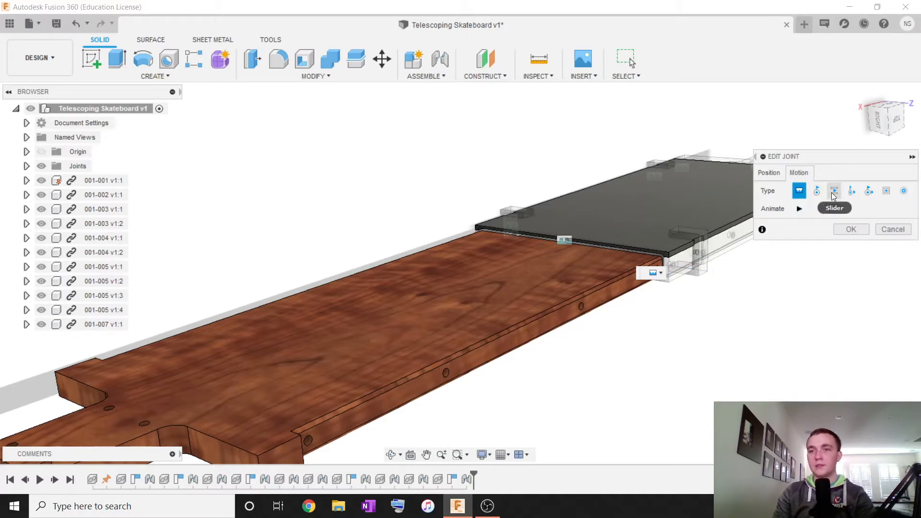
{"action": "left_click", "coordinate": [834, 190]}
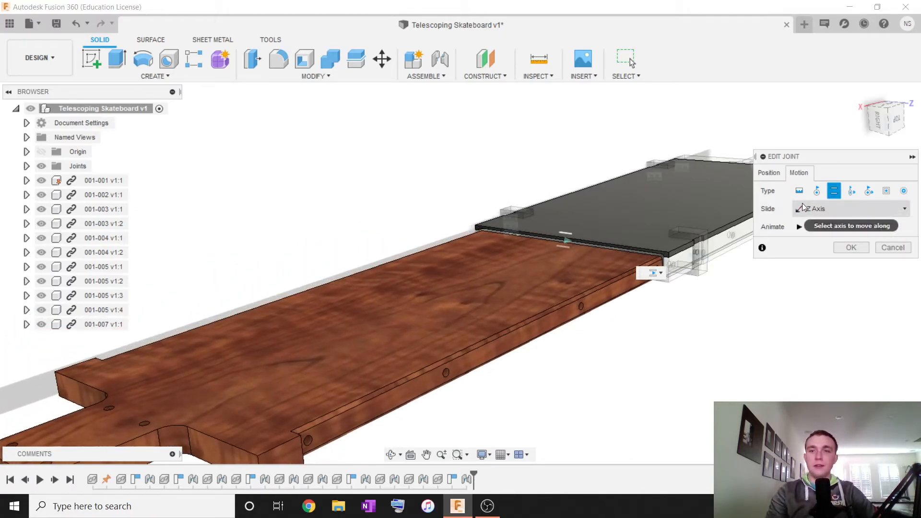
{"action": "left_click", "coordinate": [800, 226]}
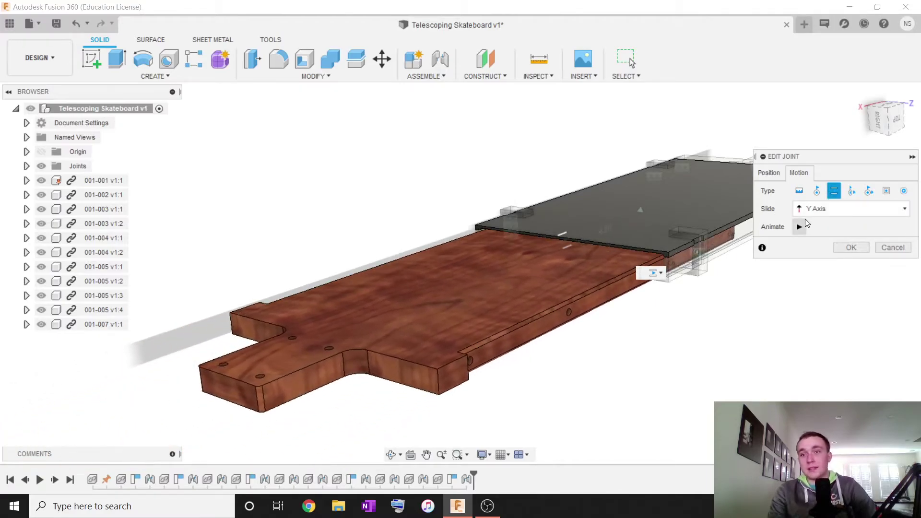
{"action": "left_click", "coordinate": [799, 227]}
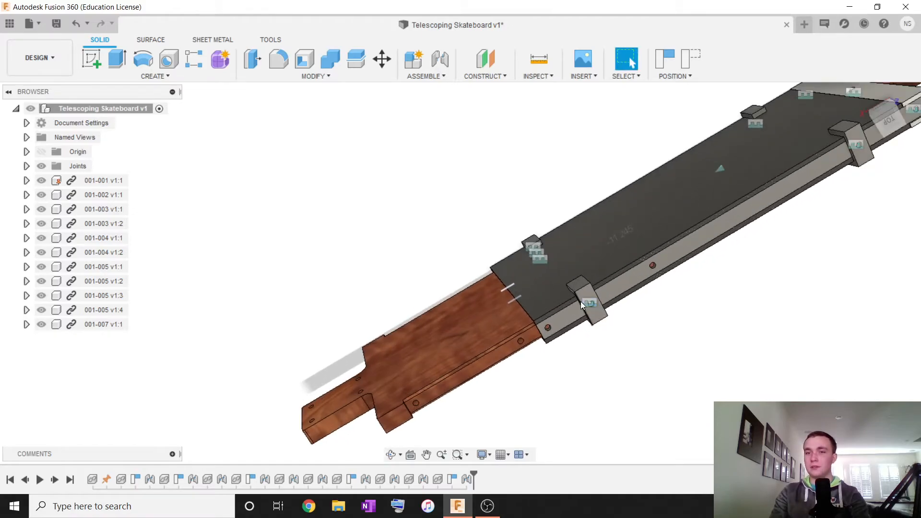
- Orbit to the board's other side and show the project's part files
{"action": "left_click_drag", "start_coordinate": [582, 306], "coordinate": [767, 309]}
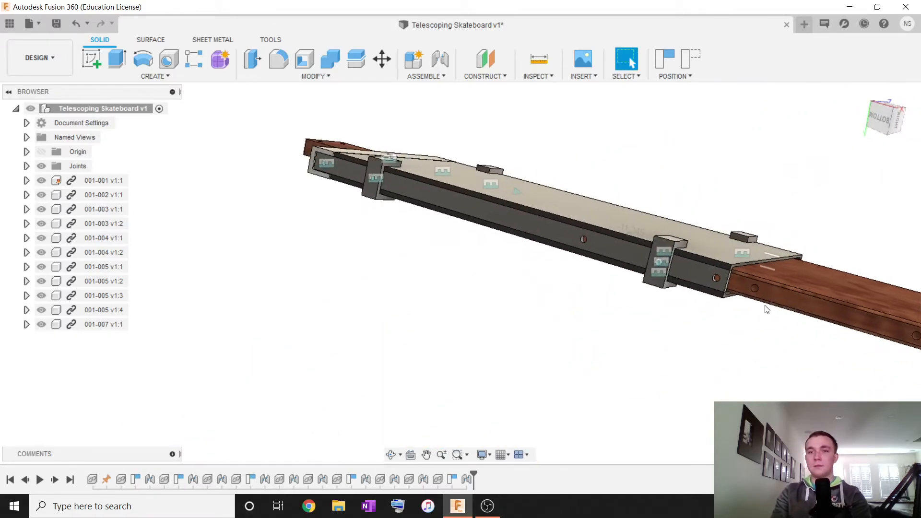
{"action": "left_click", "coordinate": [7, 23]}
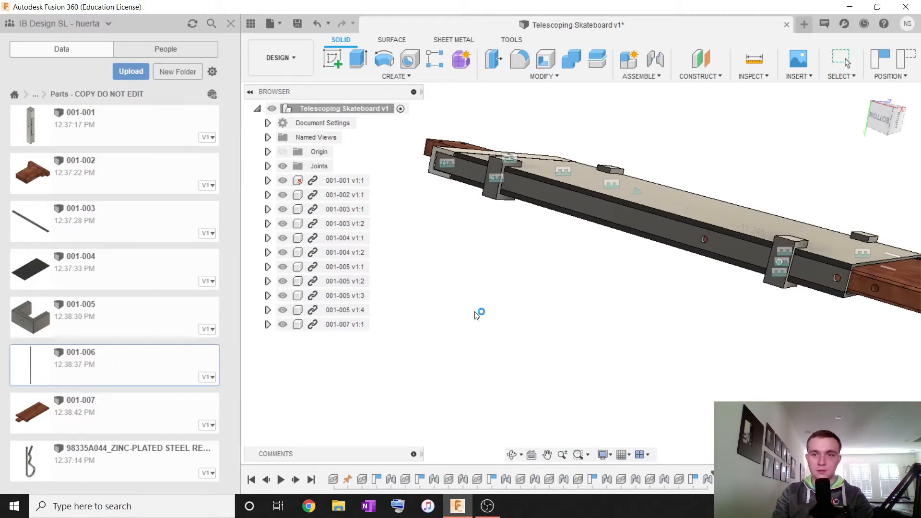
{"action": "mouse_move", "coordinate": [476, 327]}
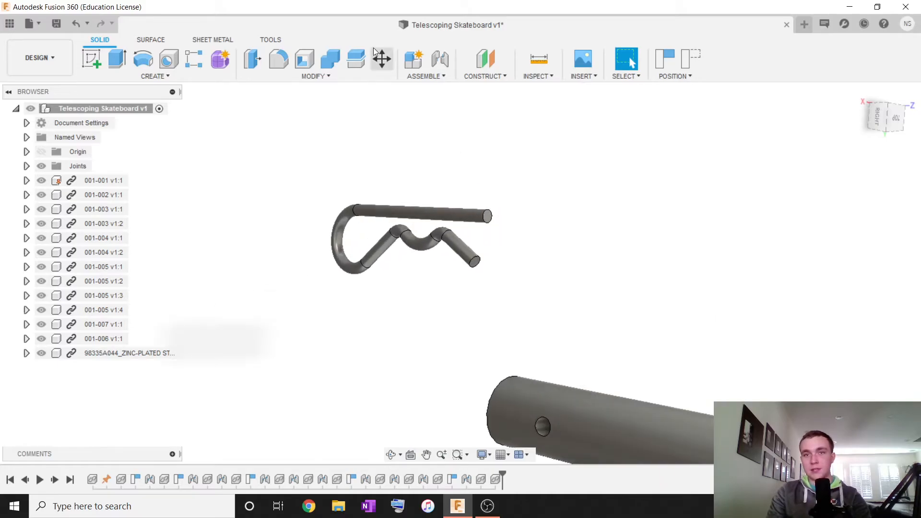
- Joint the cotter pin into pin 001-006's hole (Z 0.50 in, 180°), then paste a copy
{"action": "left_click", "coordinate": [438, 59]}
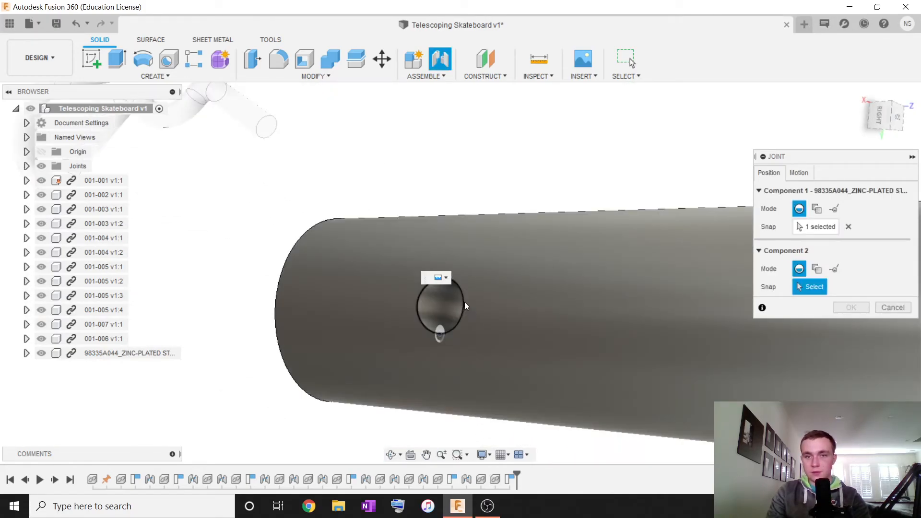
{"action": "left_click_drag", "start_coordinate": [464, 305], "coordinate": [426, 323]}
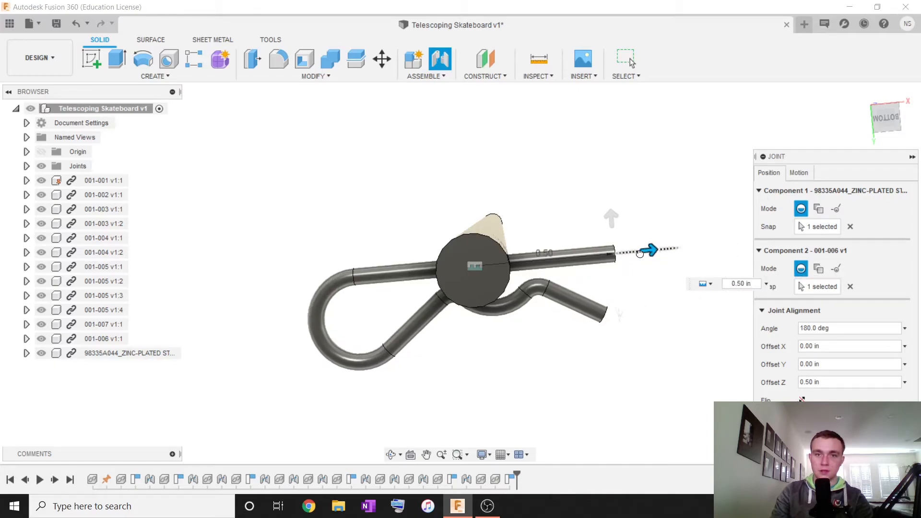
{"action": "left_click_drag", "start_coordinate": [646, 249], "coordinate": [735, 243]}
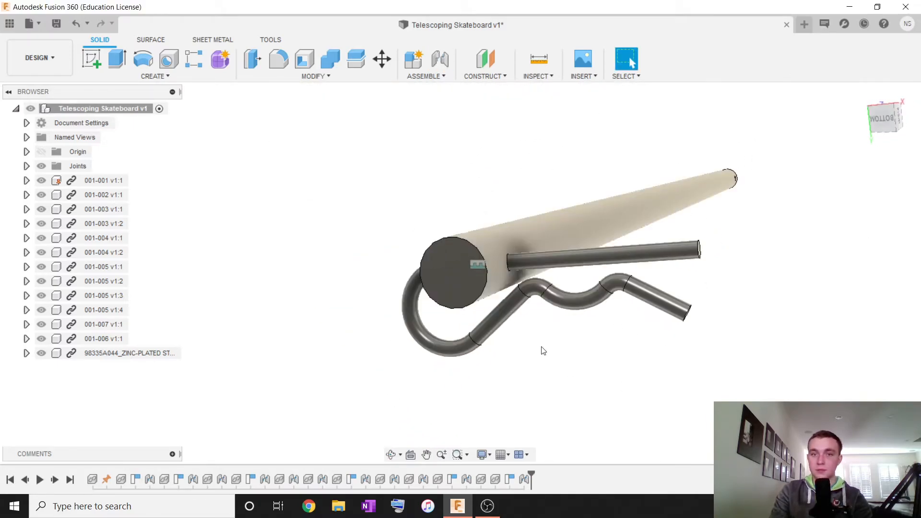
{"action": "left_click", "coordinate": [130, 353]}
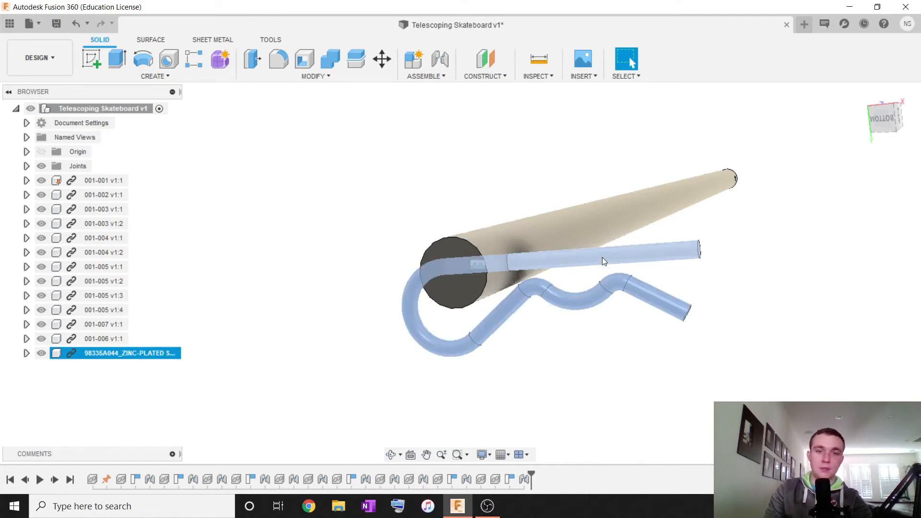
{"action": "left_click", "coordinate": [382, 59]}
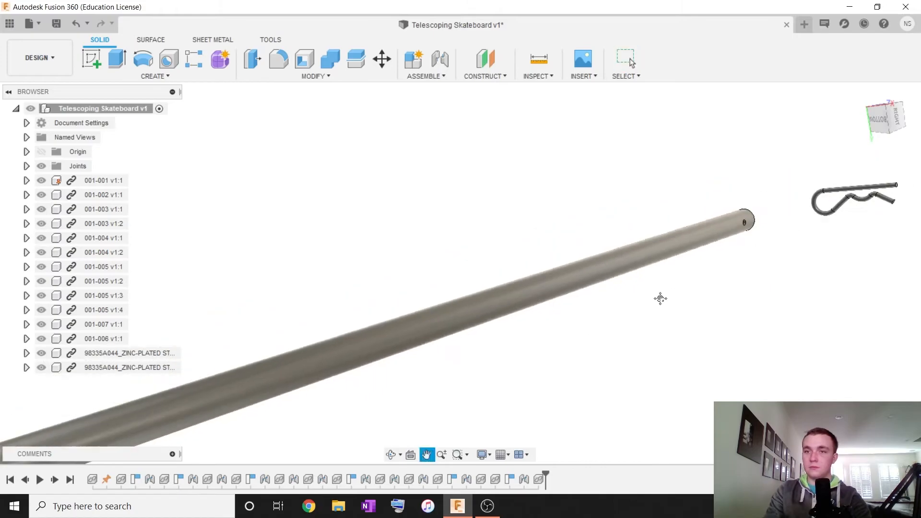
- Joint pin 001-006 into the hole in rail 001-003 as a Z-axis slider
{"action": "left_click", "coordinate": [439, 59]}
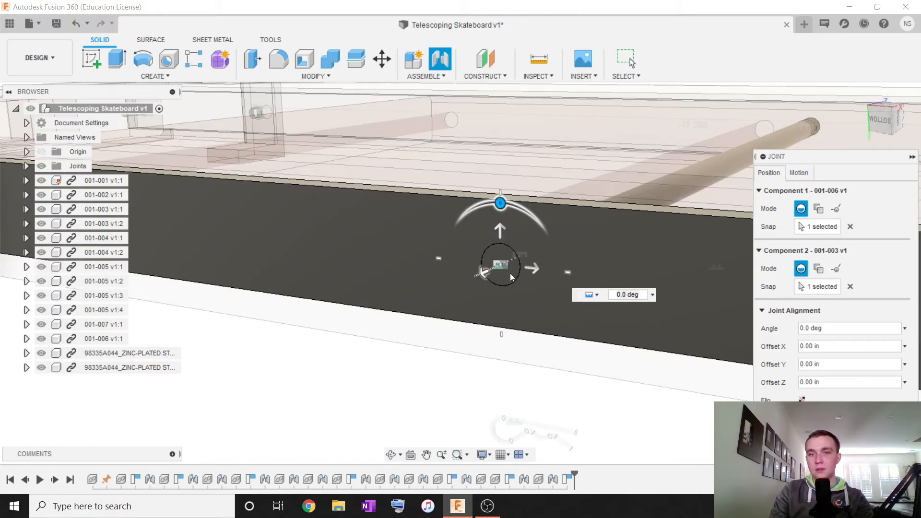
{"action": "left_click", "coordinate": [799, 173]}
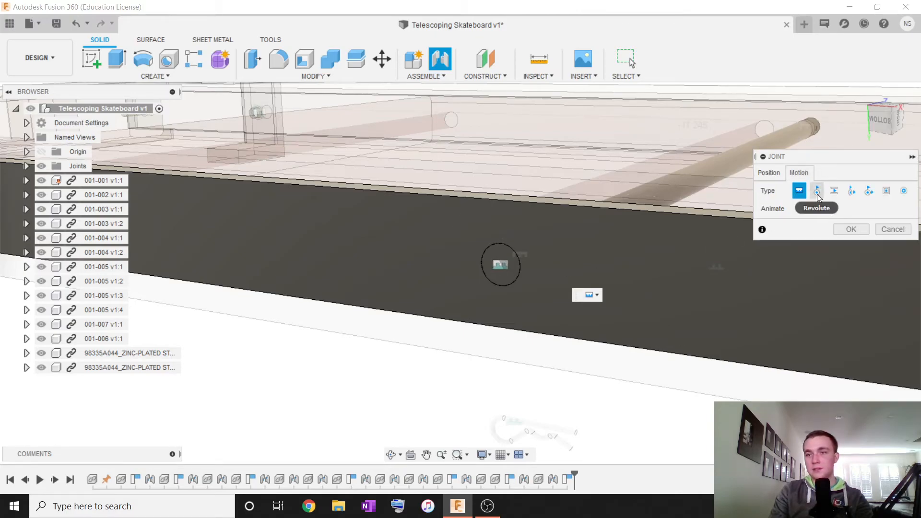
{"action": "left_click", "coordinate": [834, 191]}
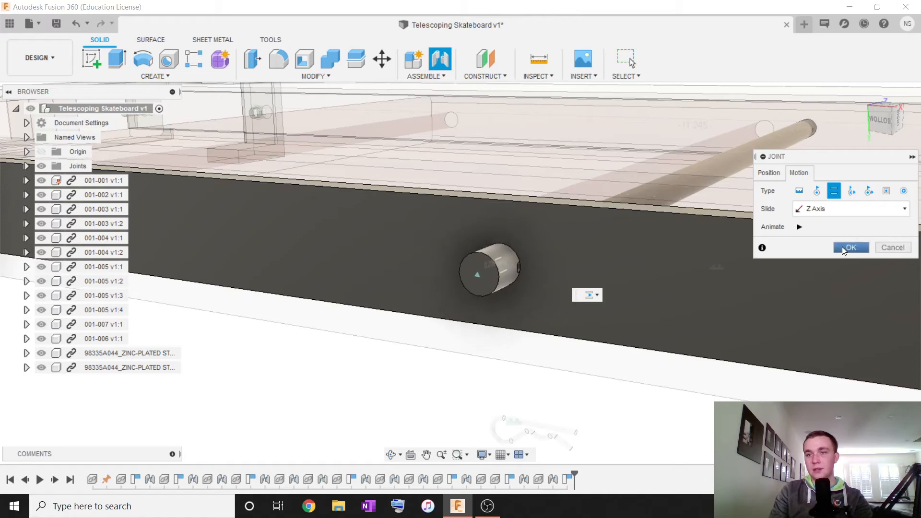
{"action": "left_click", "coordinate": [851, 247]}
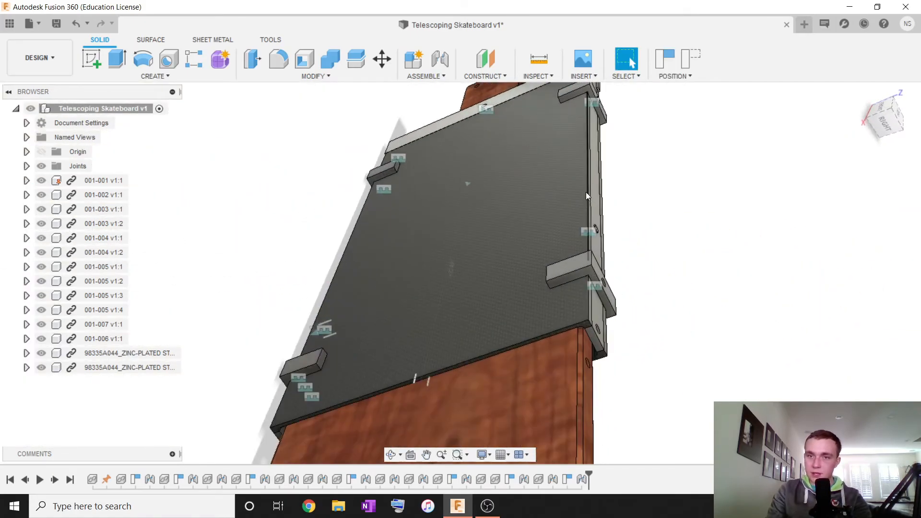
- Orbit around the pinned rail, measure the pin's end face, and open 001-006's context menu
{"action": "left_click_drag", "start_coordinate": [585, 196], "coordinate": [613, 245]}
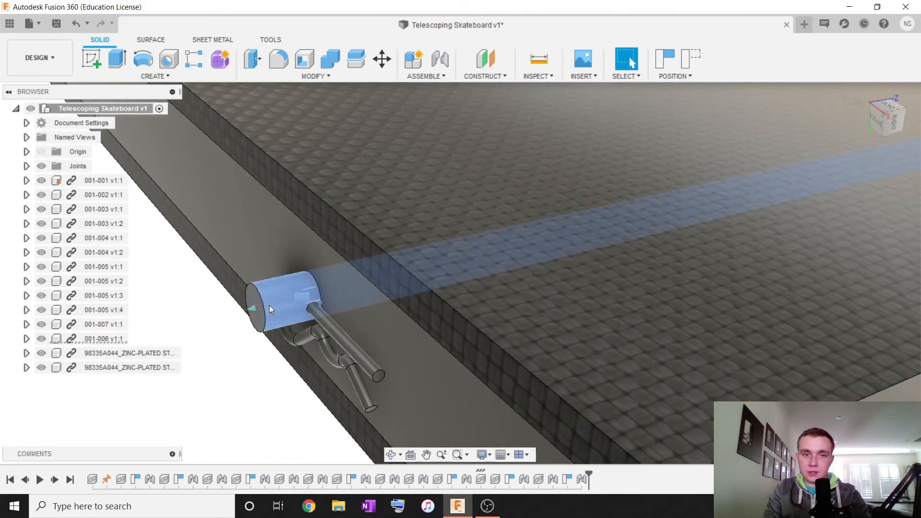
{"action": "right_click", "coordinate": [86, 339]}
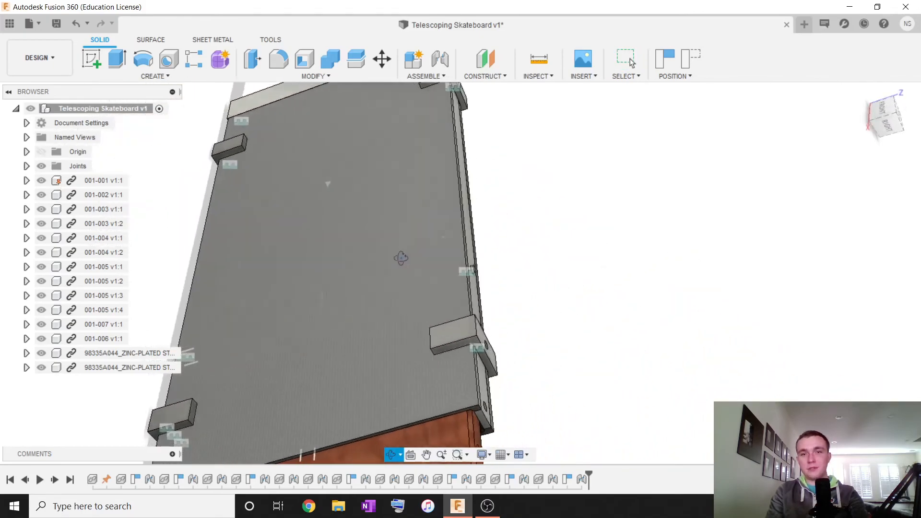
{"action": "left_click", "coordinate": [538, 58]}
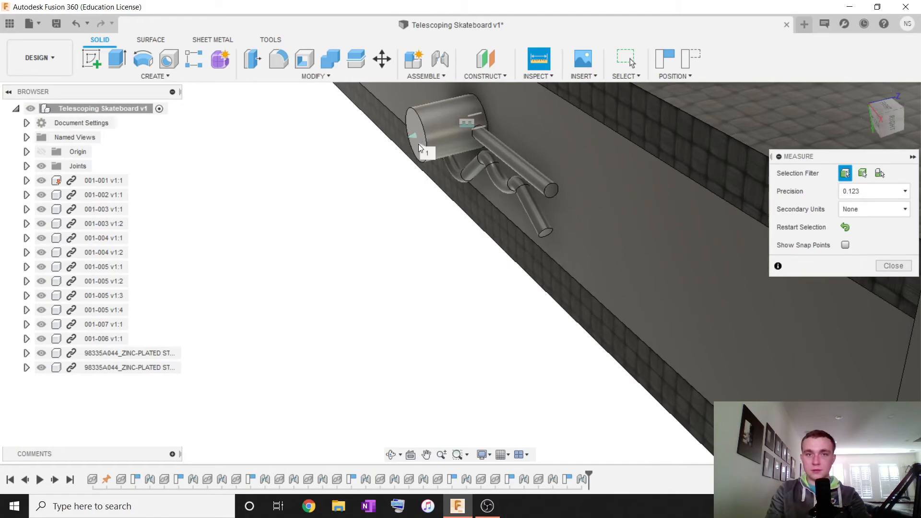
{"action": "left_click", "coordinate": [615, 196]}
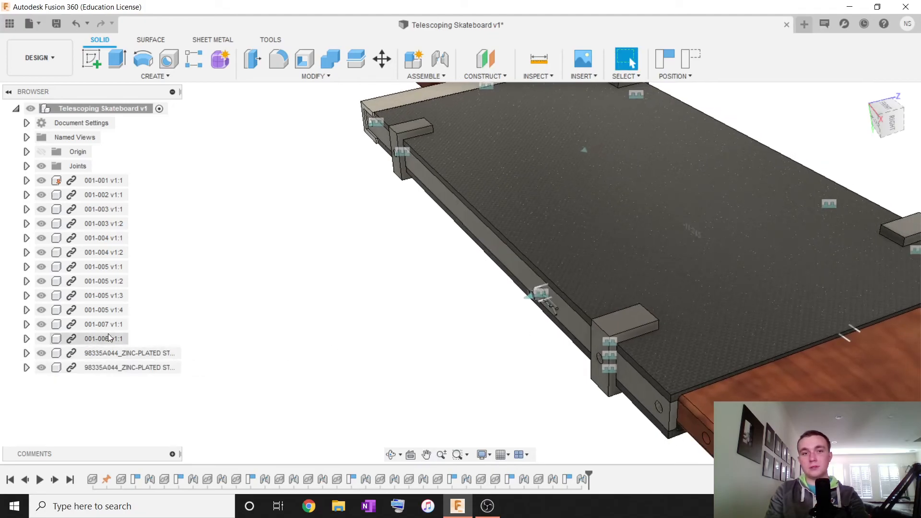
{"action": "right_click", "coordinate": [96, 338]}
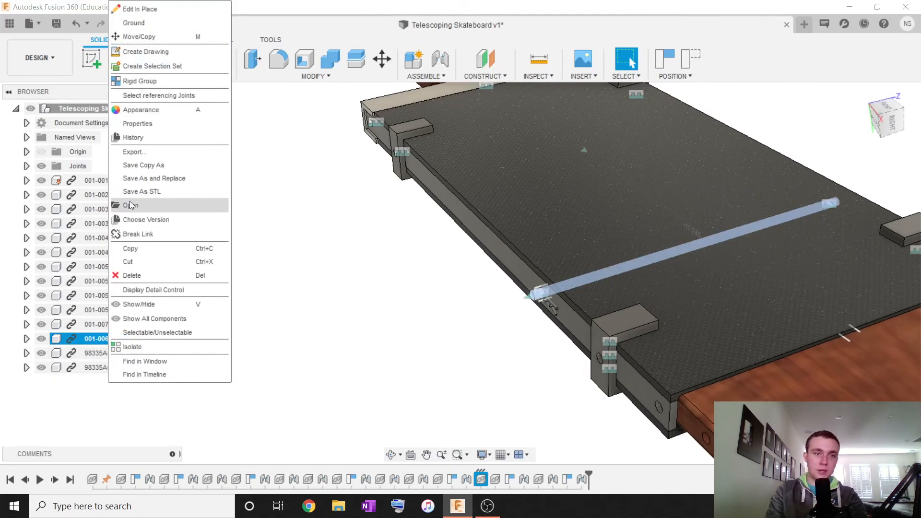
- Open part 001-006, sketch a Ø0.063 hole 0.25 from its end, and save version 2
{"action": "left_click", "coordinate": [130, 205]}
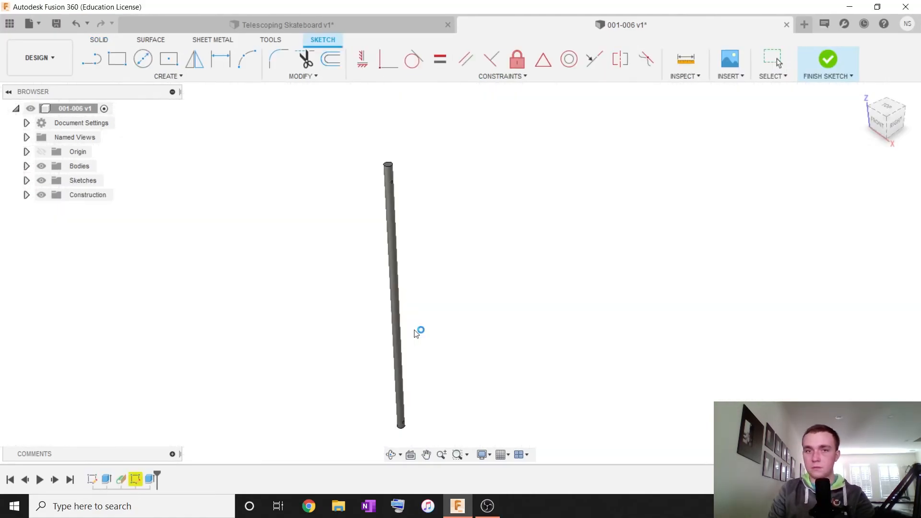
{"action": "left_click", "coordinate": [828, 59]}
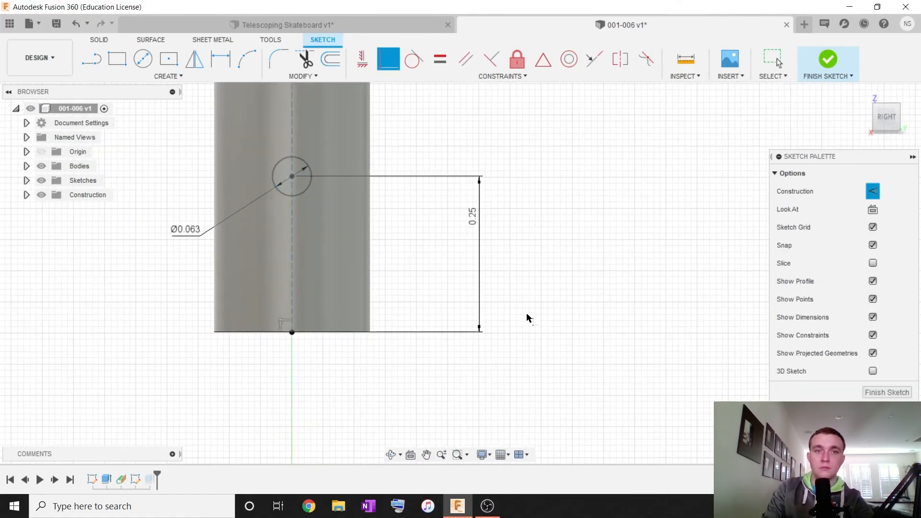
{"action": "left_click", "coordinate": [828, 58]}
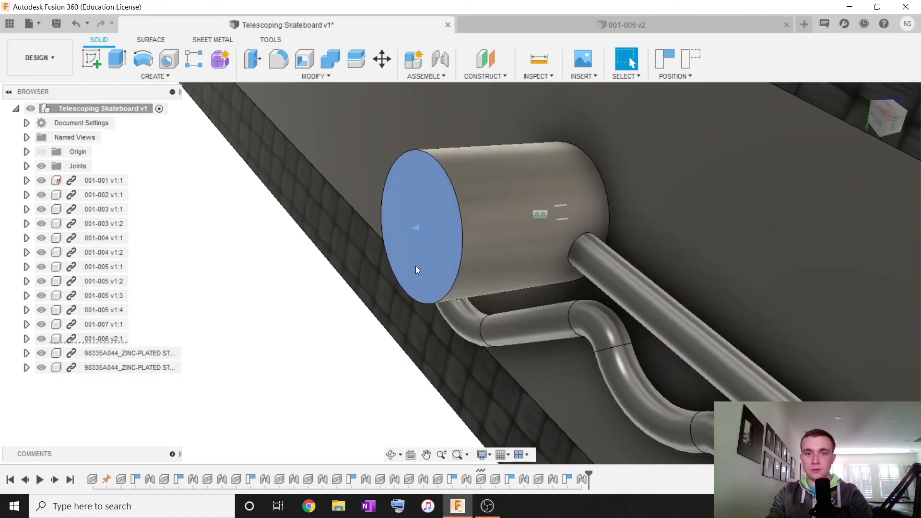
- Paste a second 001-006 v2 pin with two cotter pins and save the assembly as v2
{"action": "left_click", "coordinate": [101, 339]}
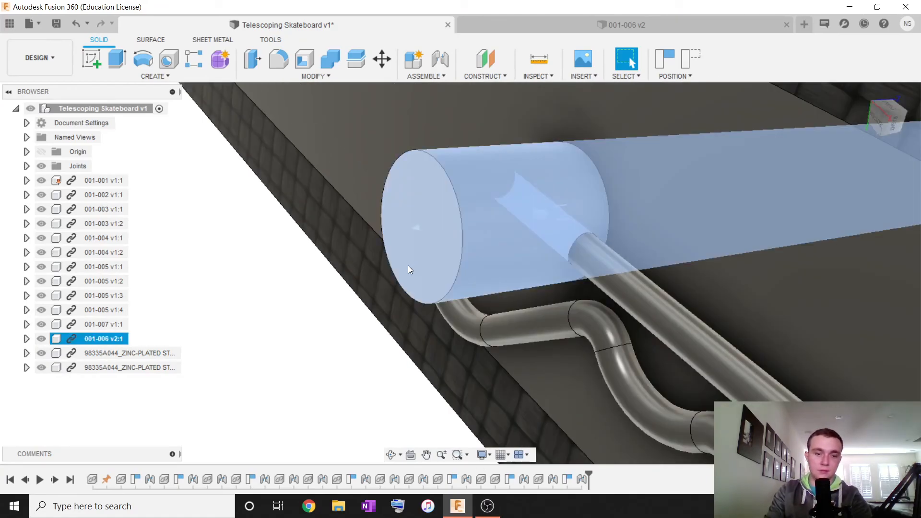
{"action": "left_click", "coordinate": [381, 59]}
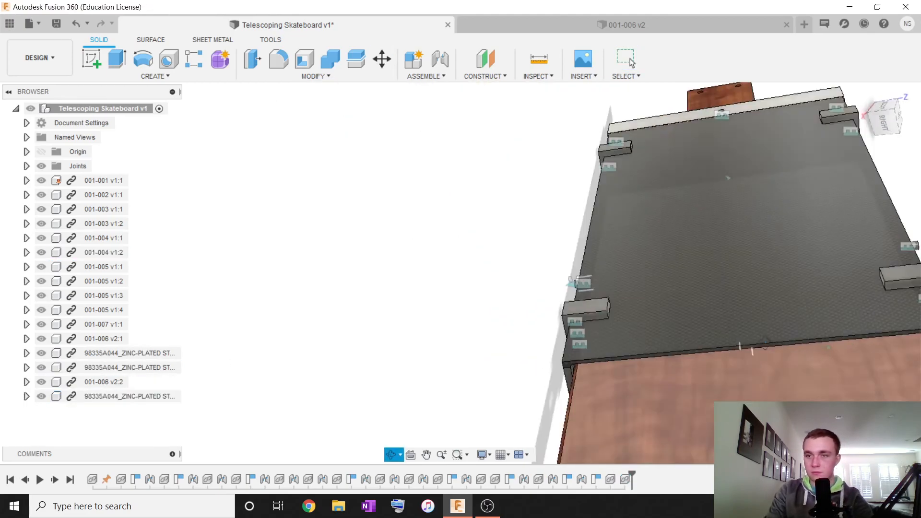
{"action": "left_click", "coordinate": [436, 59]}
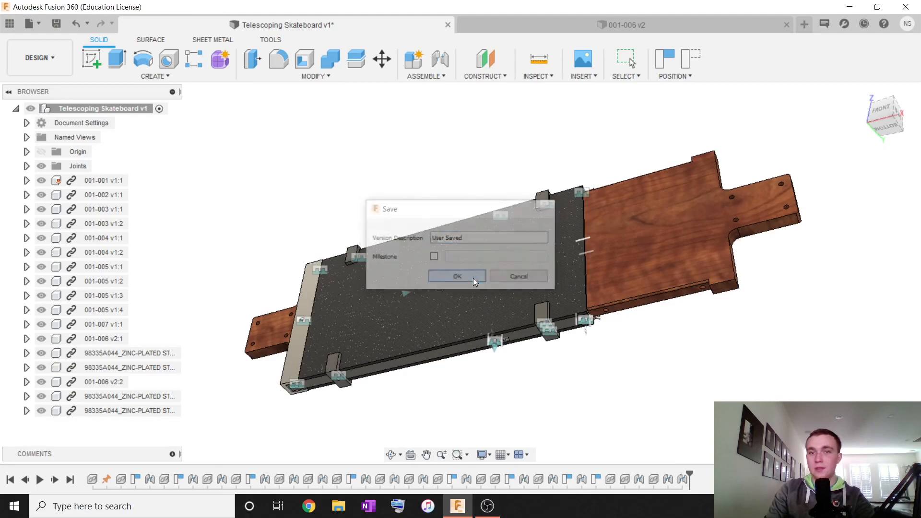
{"action": "left_click", "coordinate": [458, 276]}
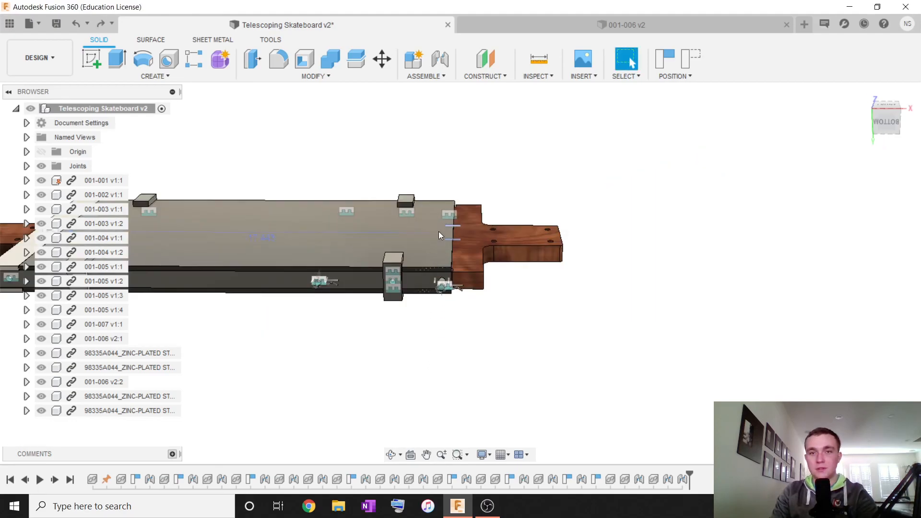